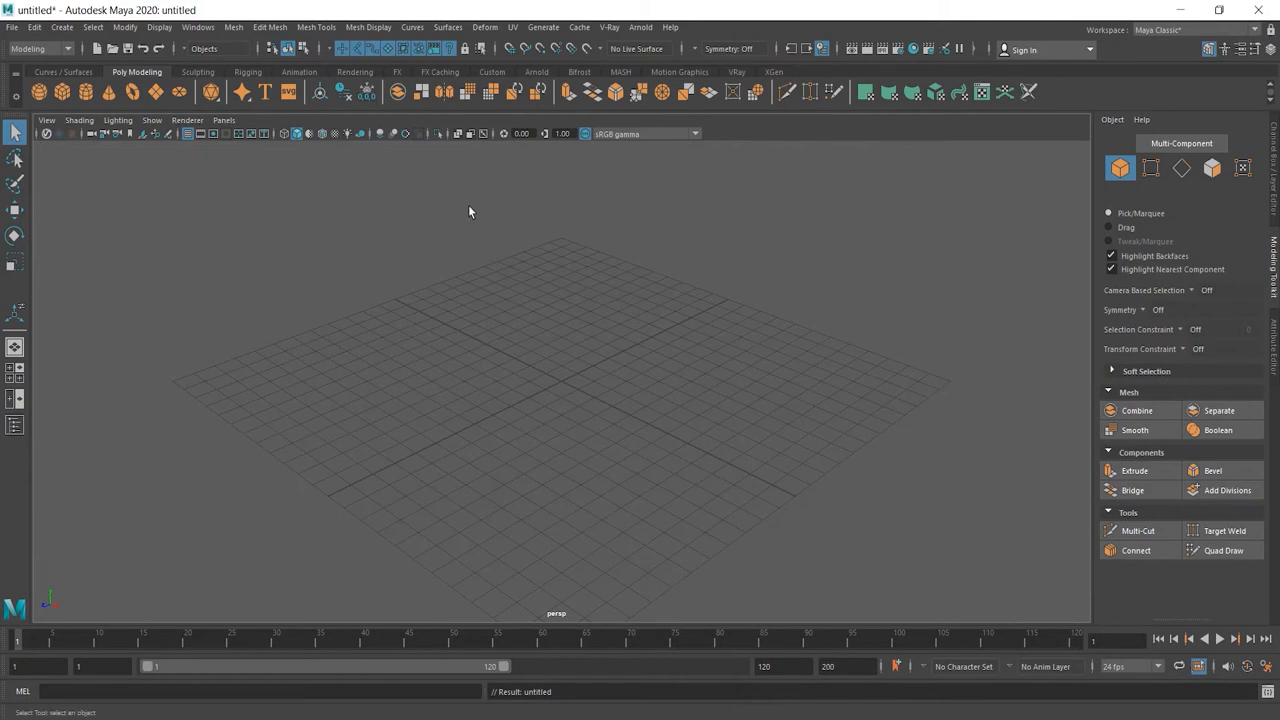
mouse_move(62, 92)
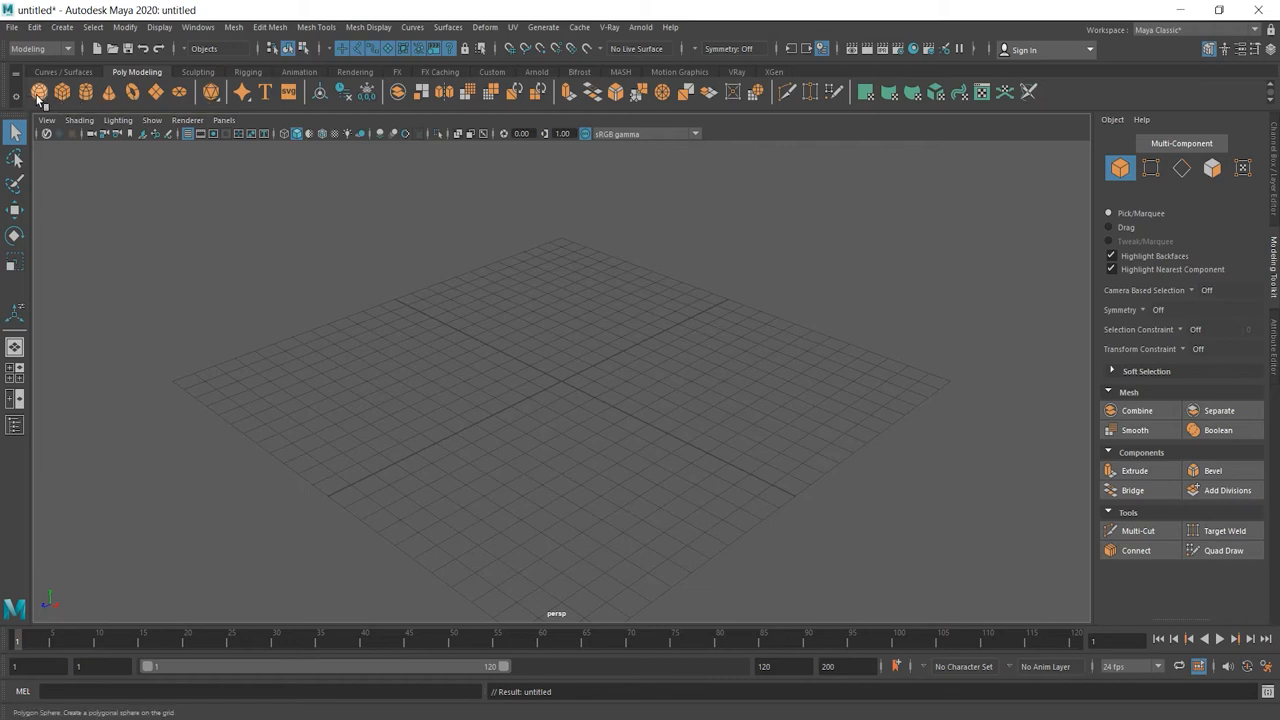
- Create a polygon sphere from the Poly Modeling shelf
left_click(39, 92)
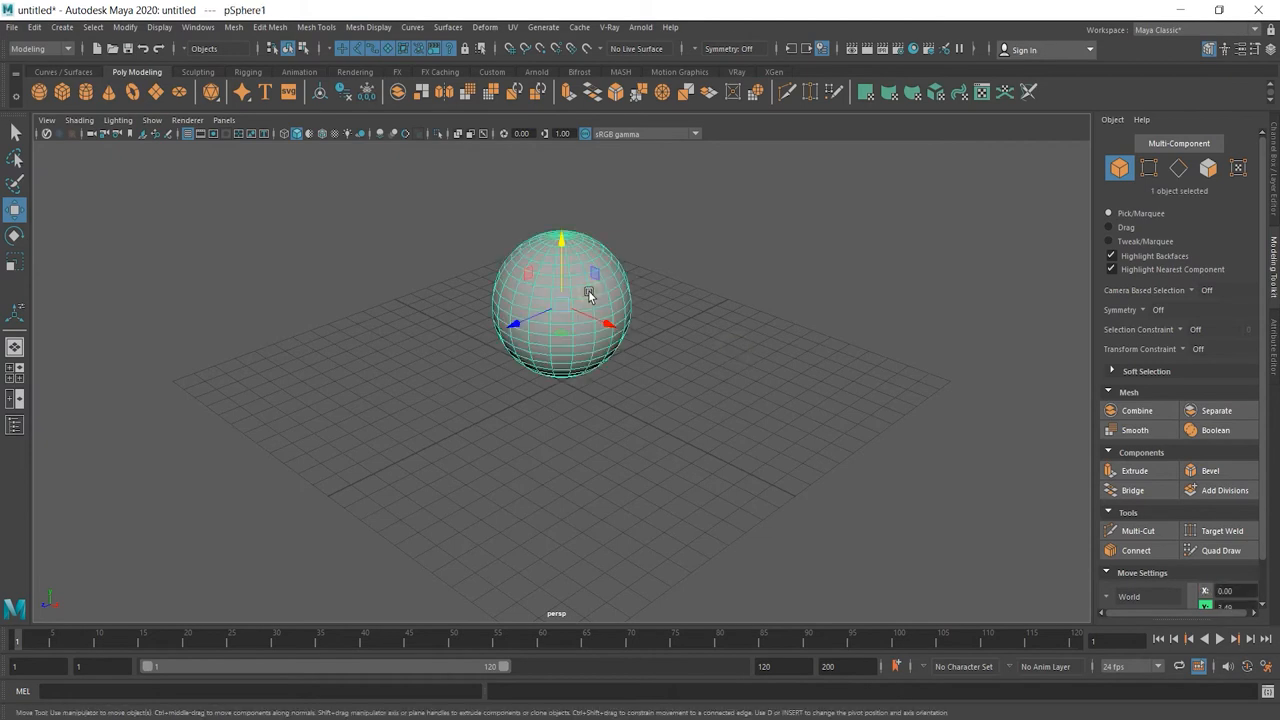
- In Vertex mode, pull sphere vertices out into top spikes and a side wedge
right_click(573, 290)
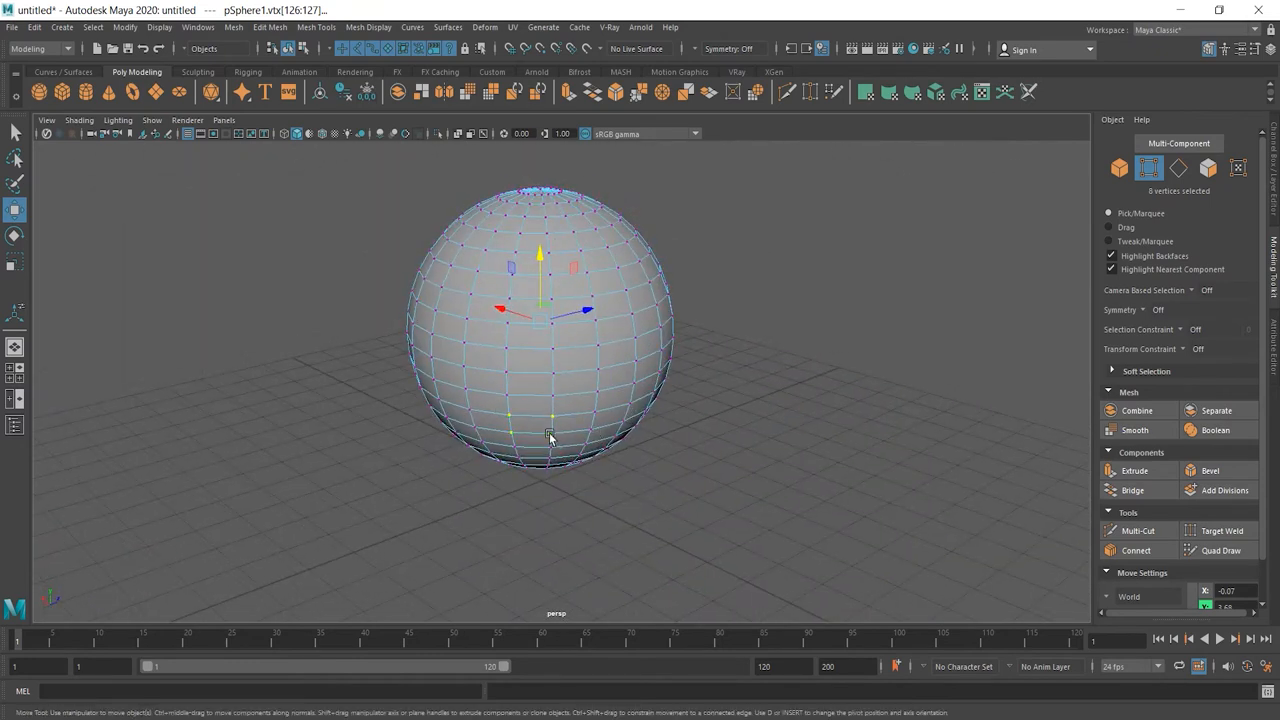
mouse_move(677, 531)
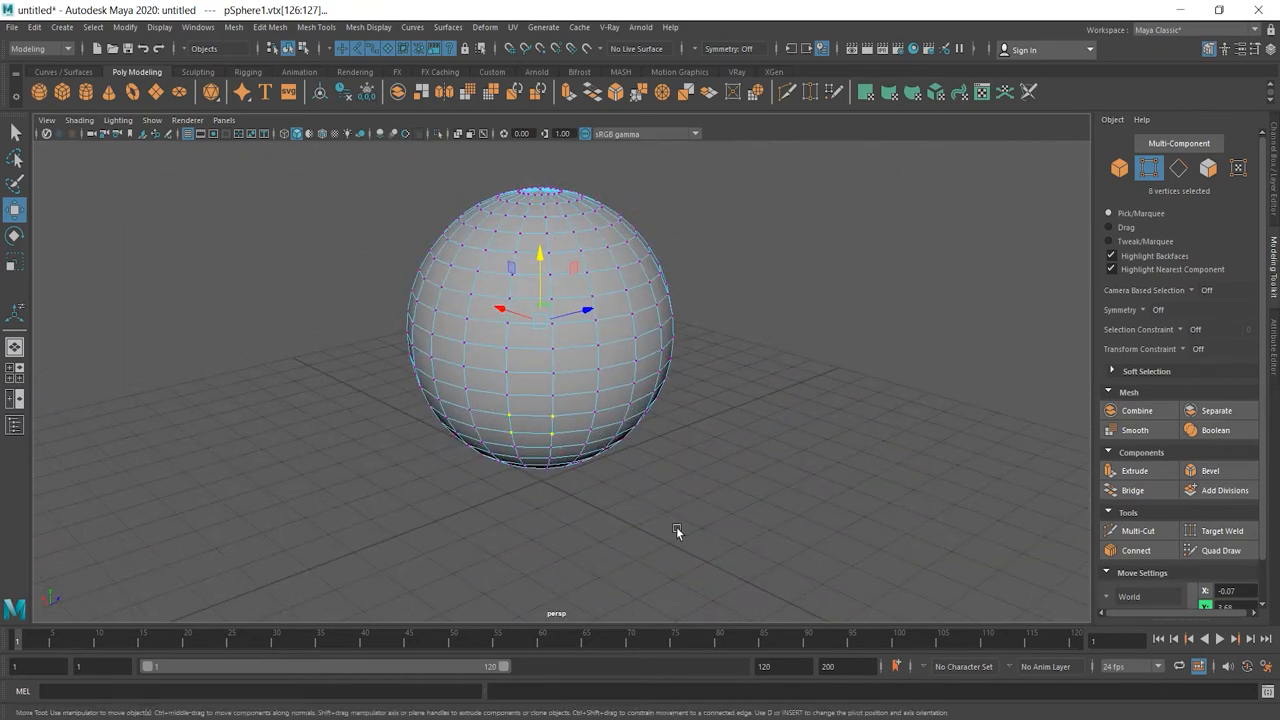
left_click_drag(677, 532, 420, 530)
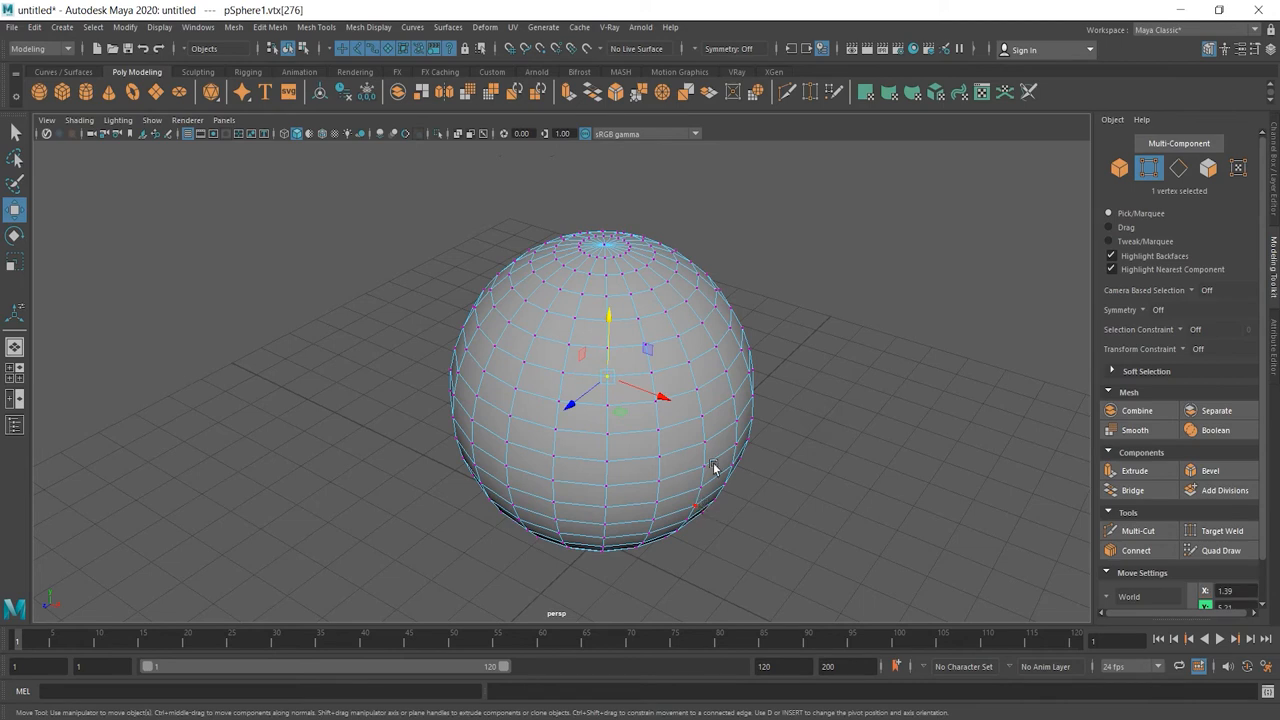
left_click(715, 468)
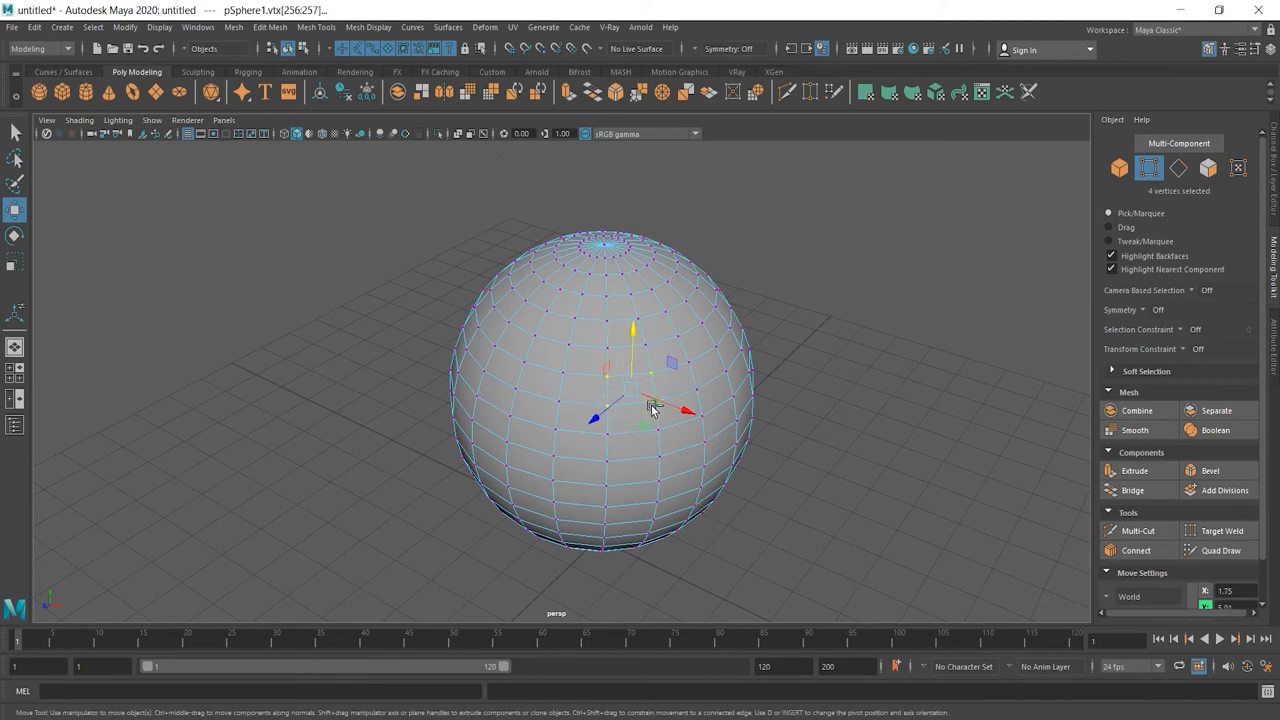
left_click_drag(650, 410, 670, 540)
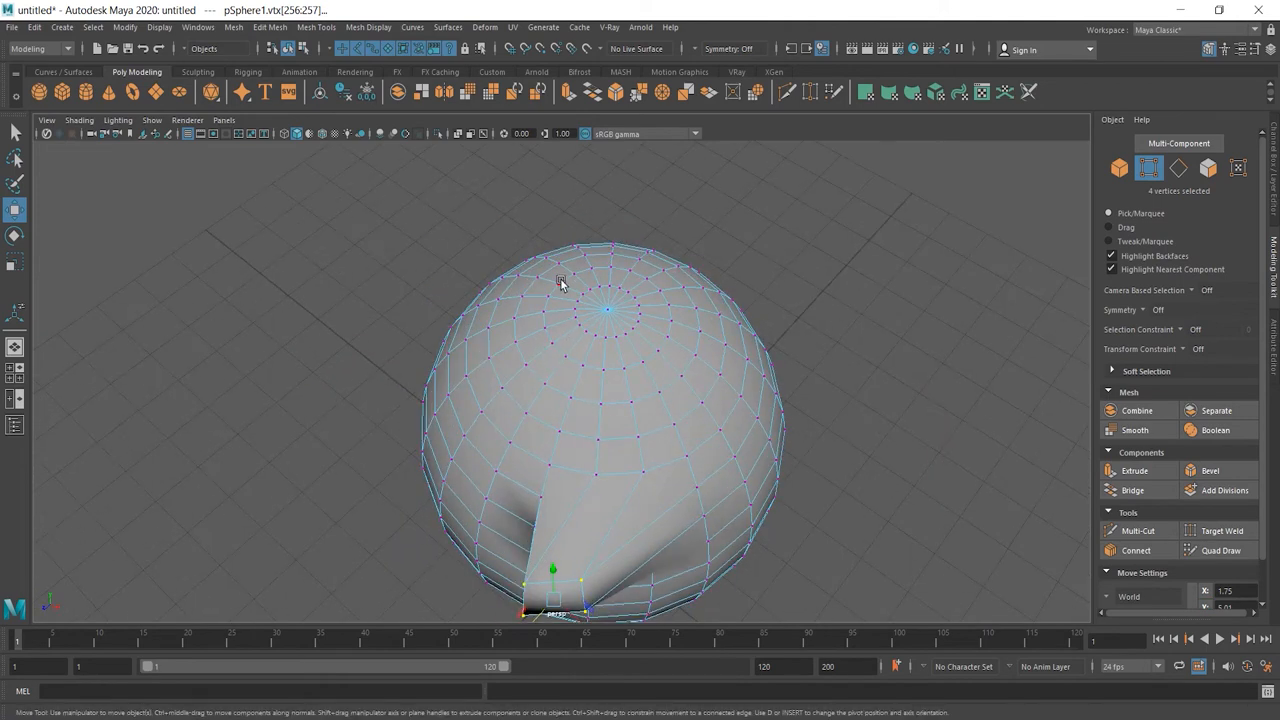
left_click_drag(558, 282, 558, 222)
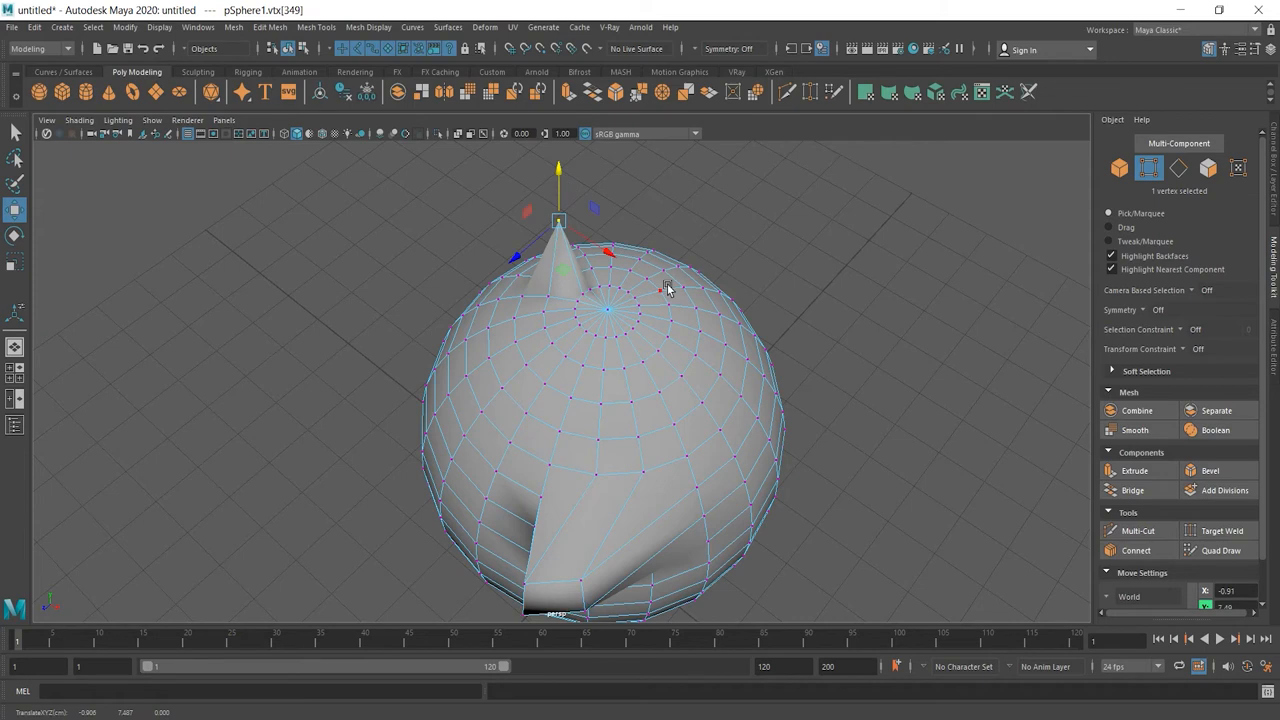
left_click_drag(558, 220, 665, 248)
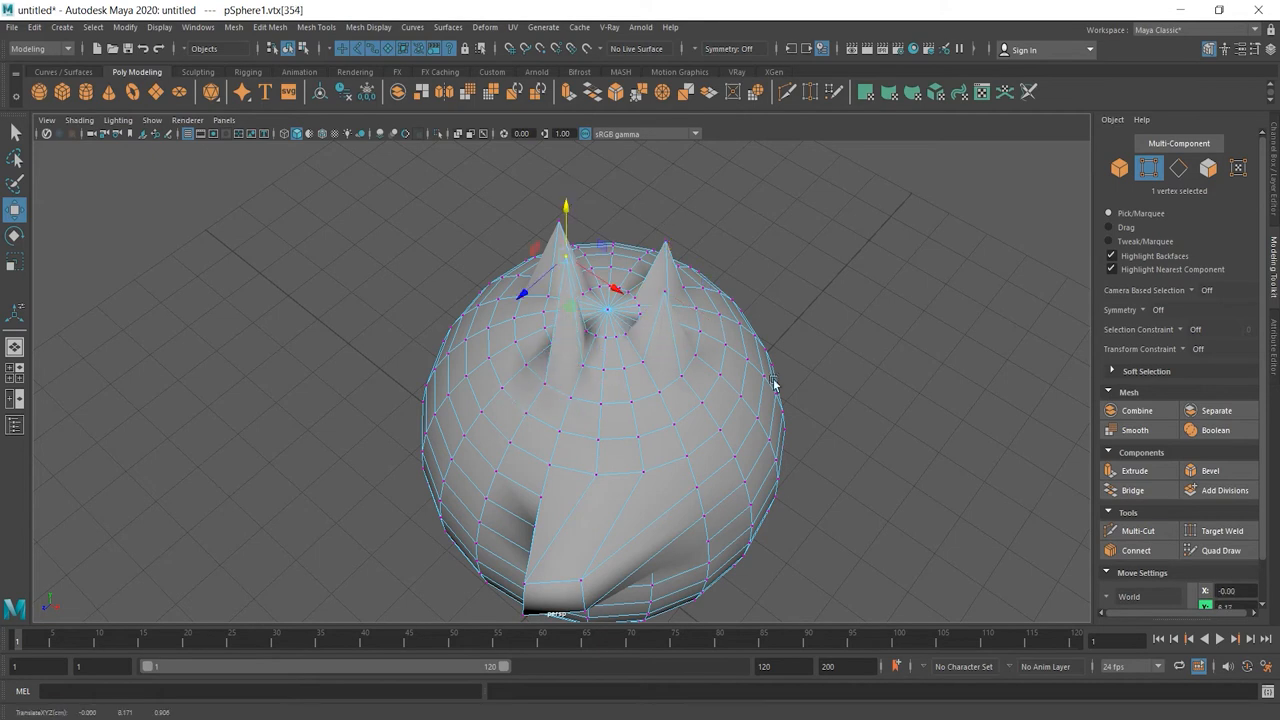
left_click_drag(773, 384, 791, 510)
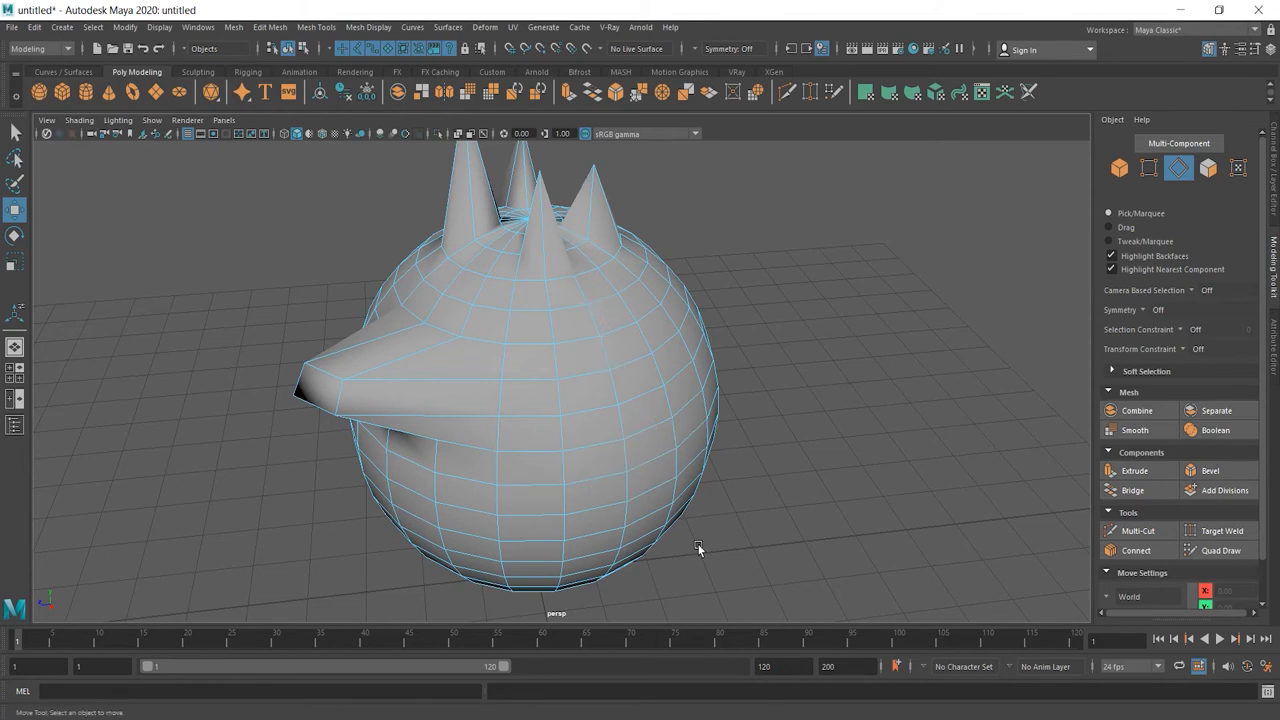
- Pull a side edge out into a wedge and rotate its tip
left_click(557, 451)
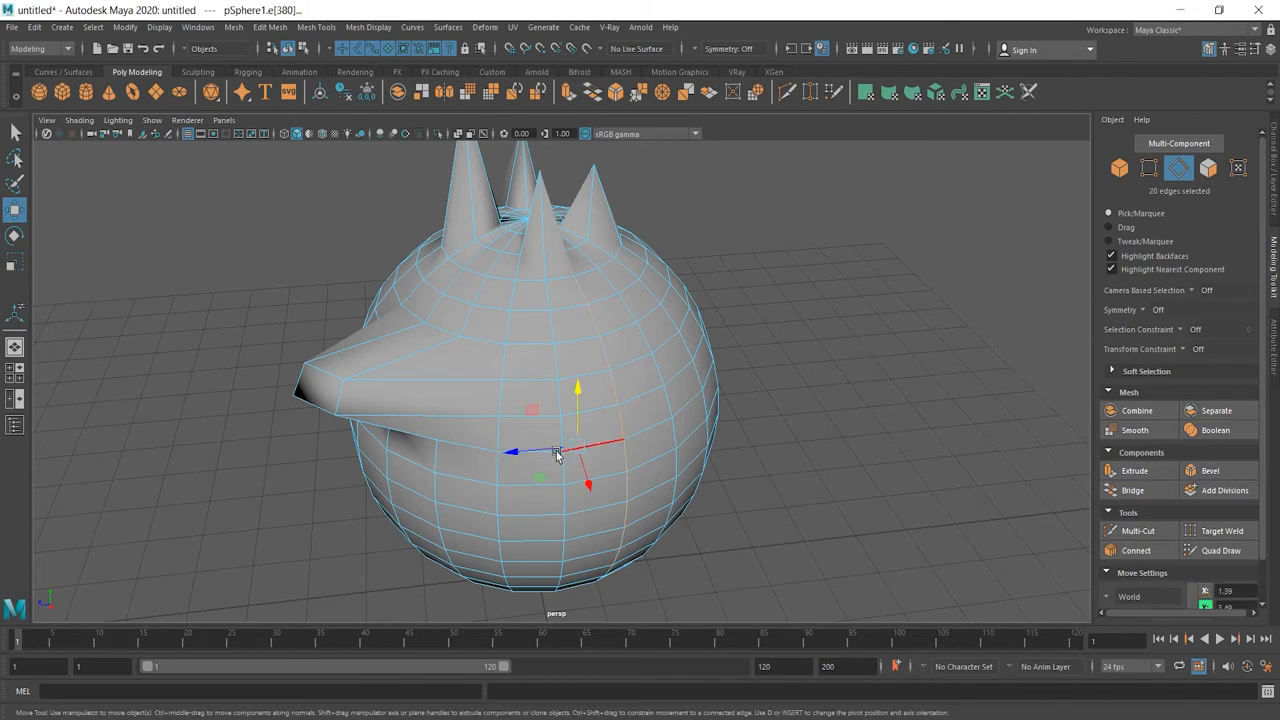
left_click_drag(560, 450, 600, 395)
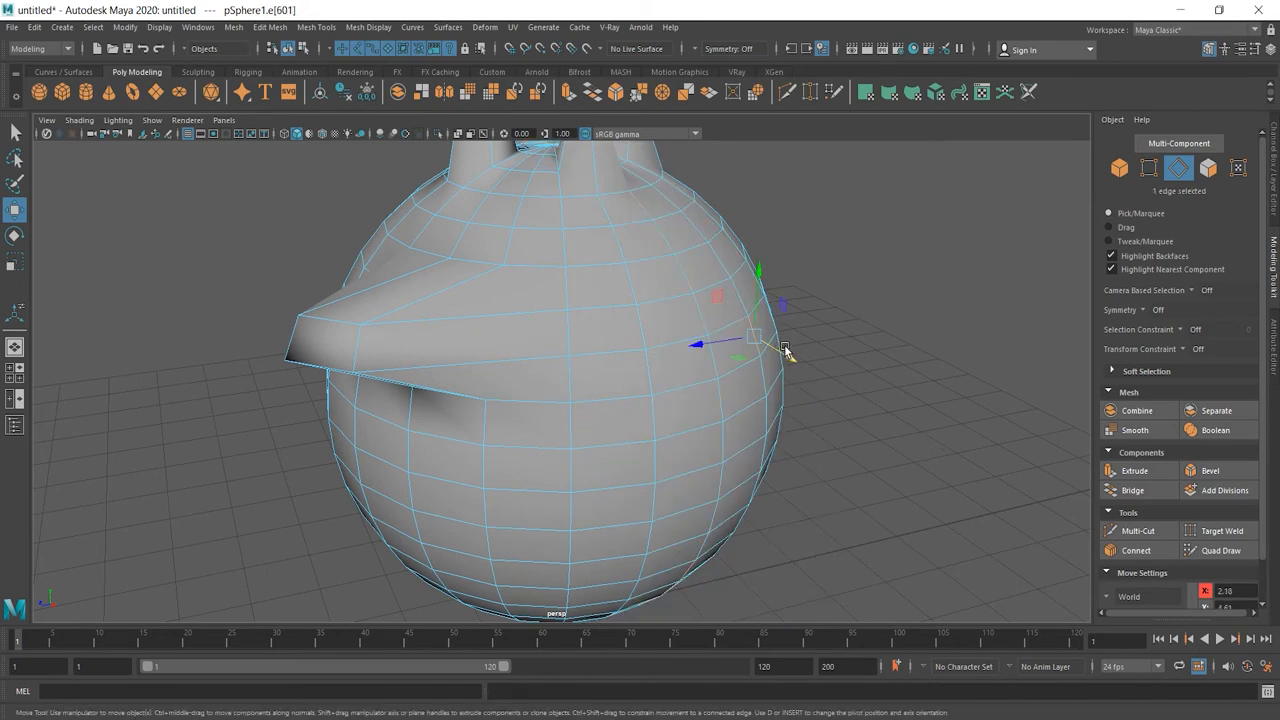
left_click_drag(755, 340, 695, 190)
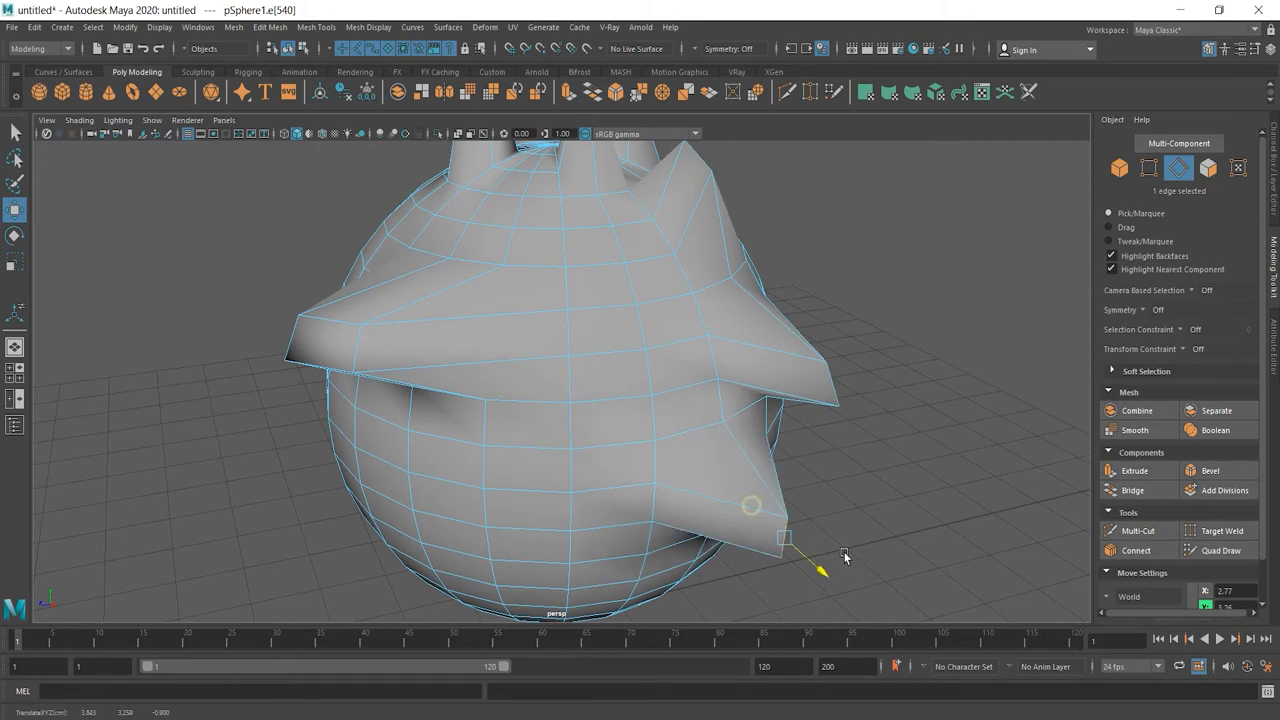
left_click(15, 261)
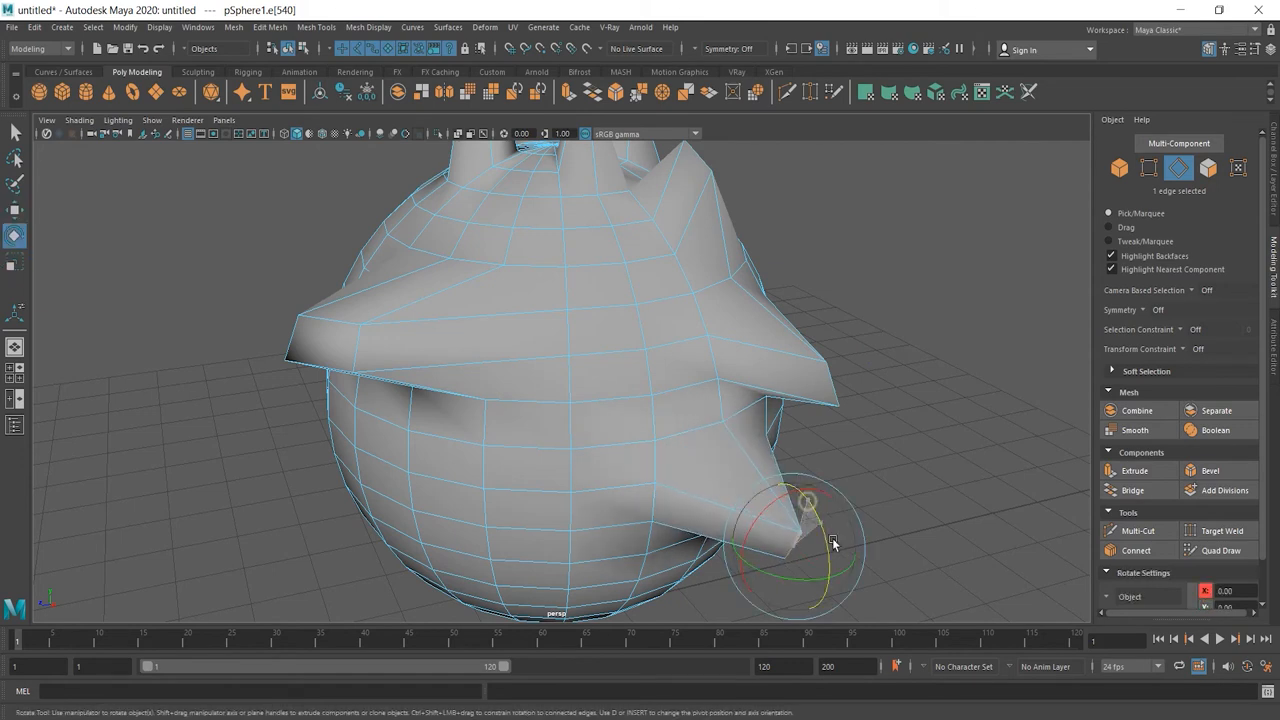
left_click_drag(833, 543, 656, 557)
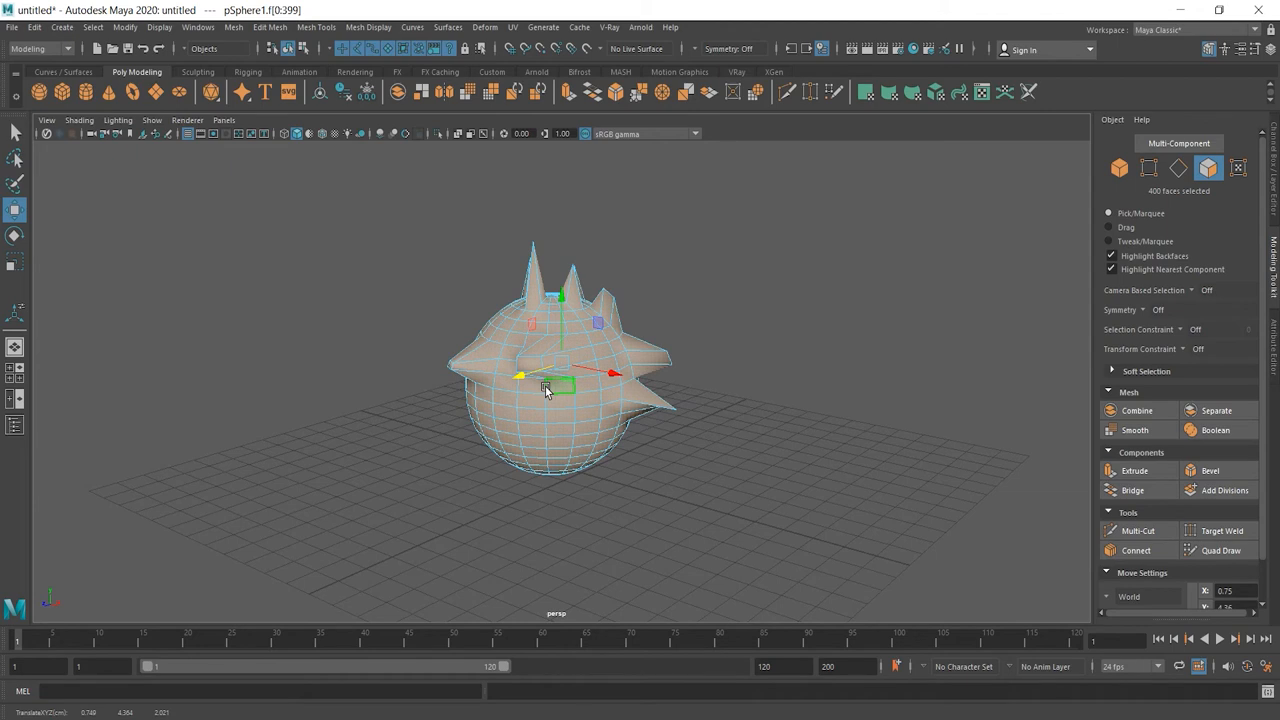
- Return to Object Mode and move the spiky sphere aside
right_click(545, 390)
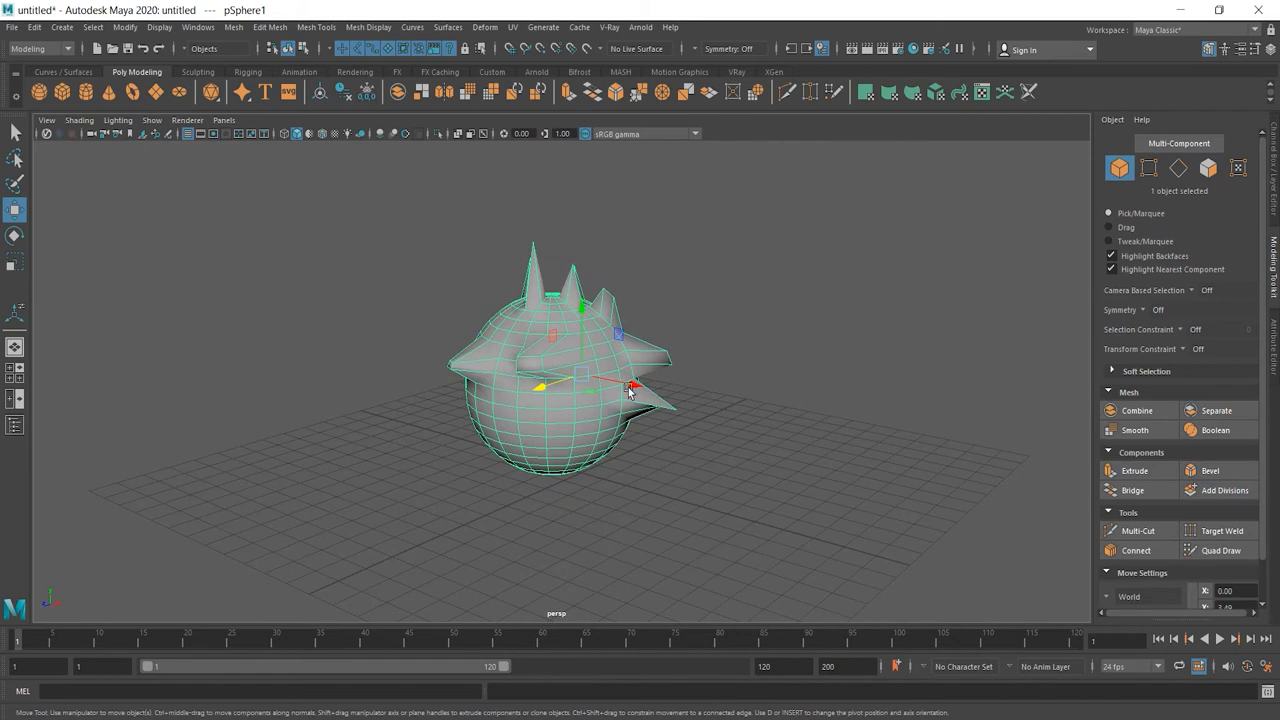
left_click_drag(632, 388, 360, 320)
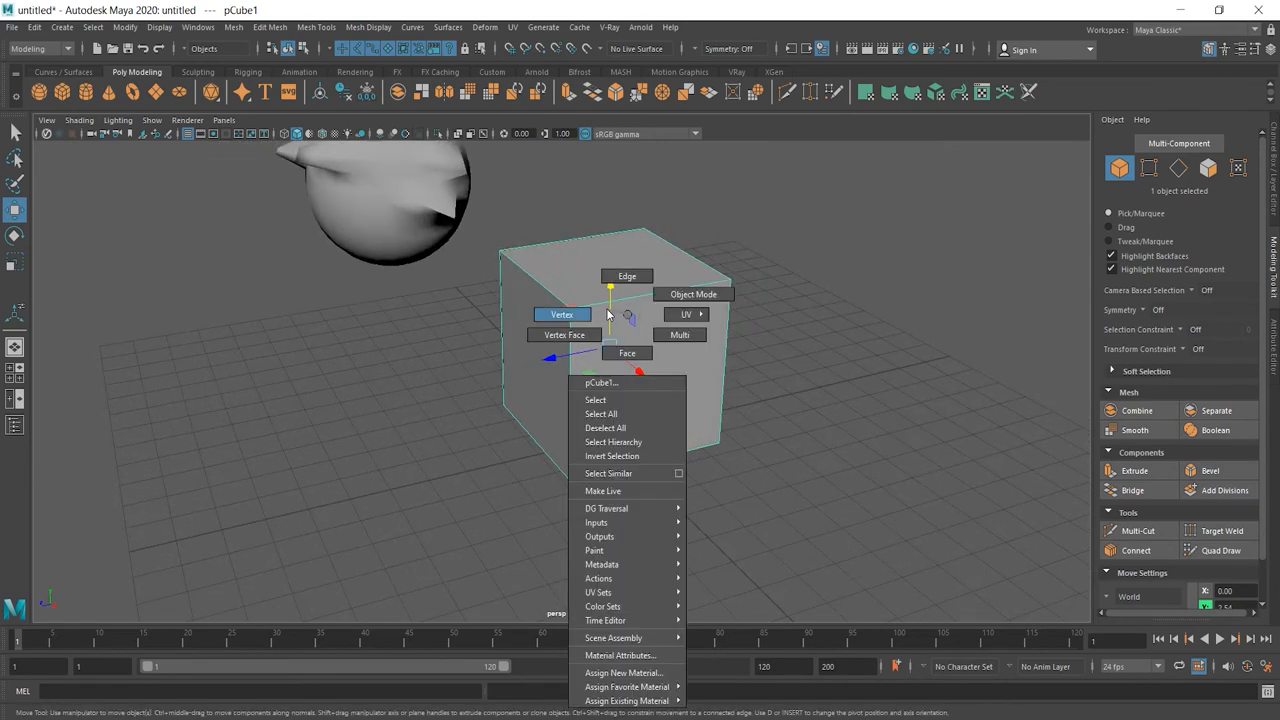
- Move the cube's edges to slant it into a thin slab, then return to object mode
left_click(627, 276)
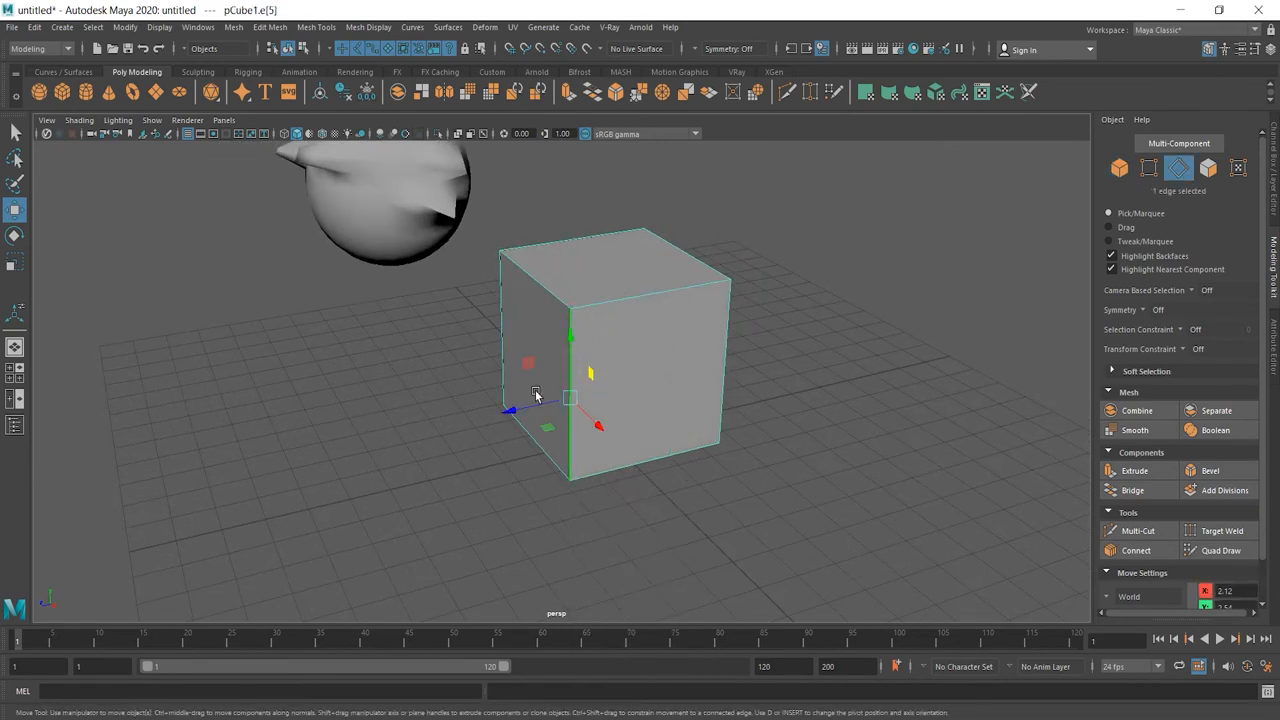
left_click_drag(535, 392, 750, 340)
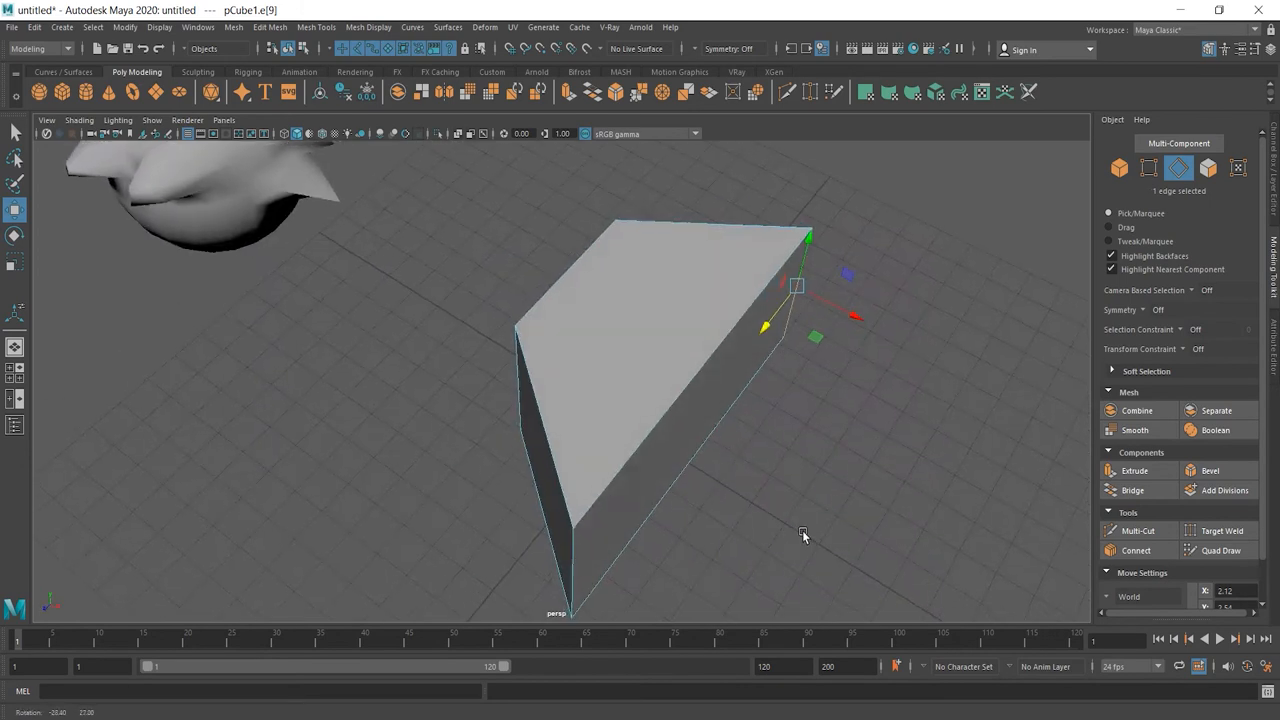
left_click_drag(803, 537, 895, 496)
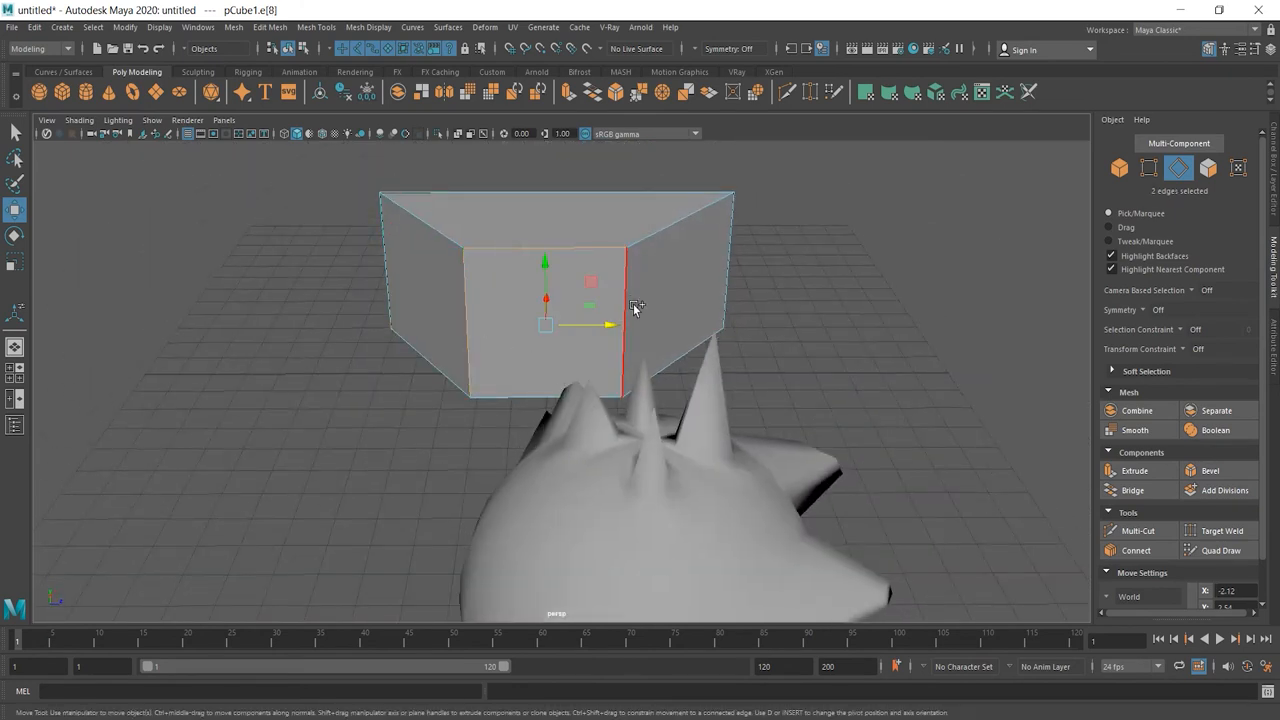
left_click(535, 397)
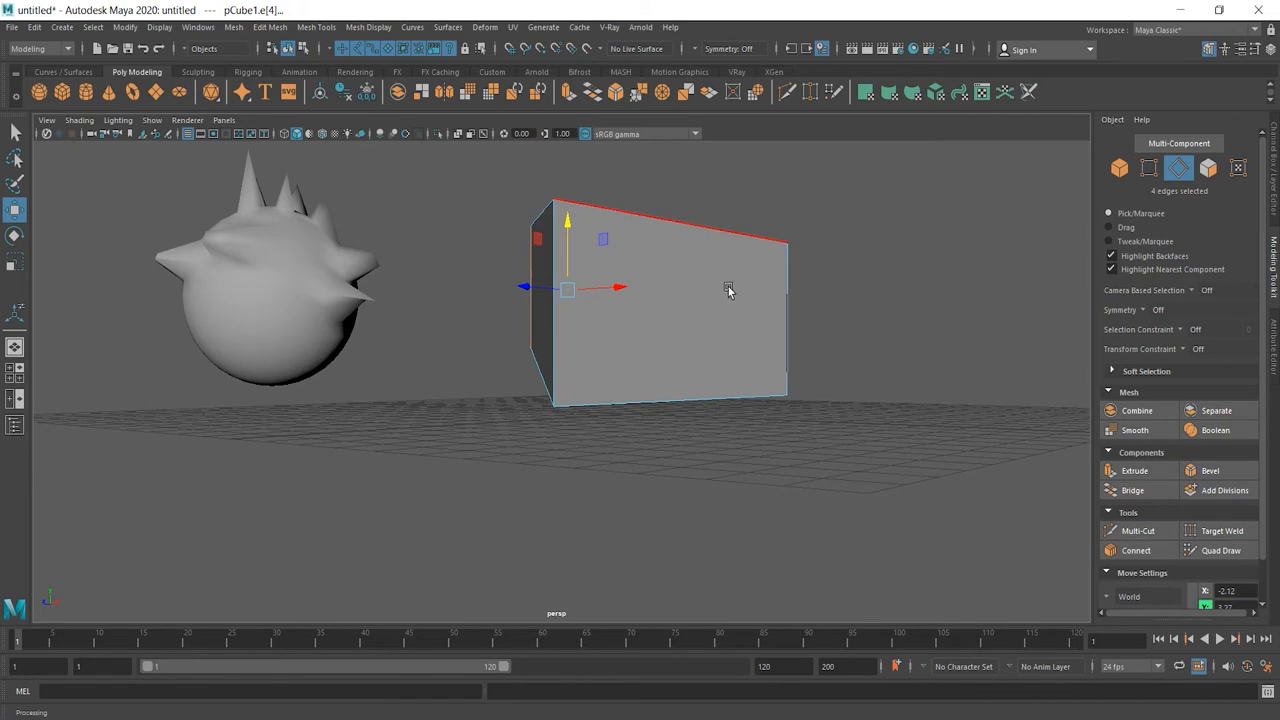
left_click(1119, 167)
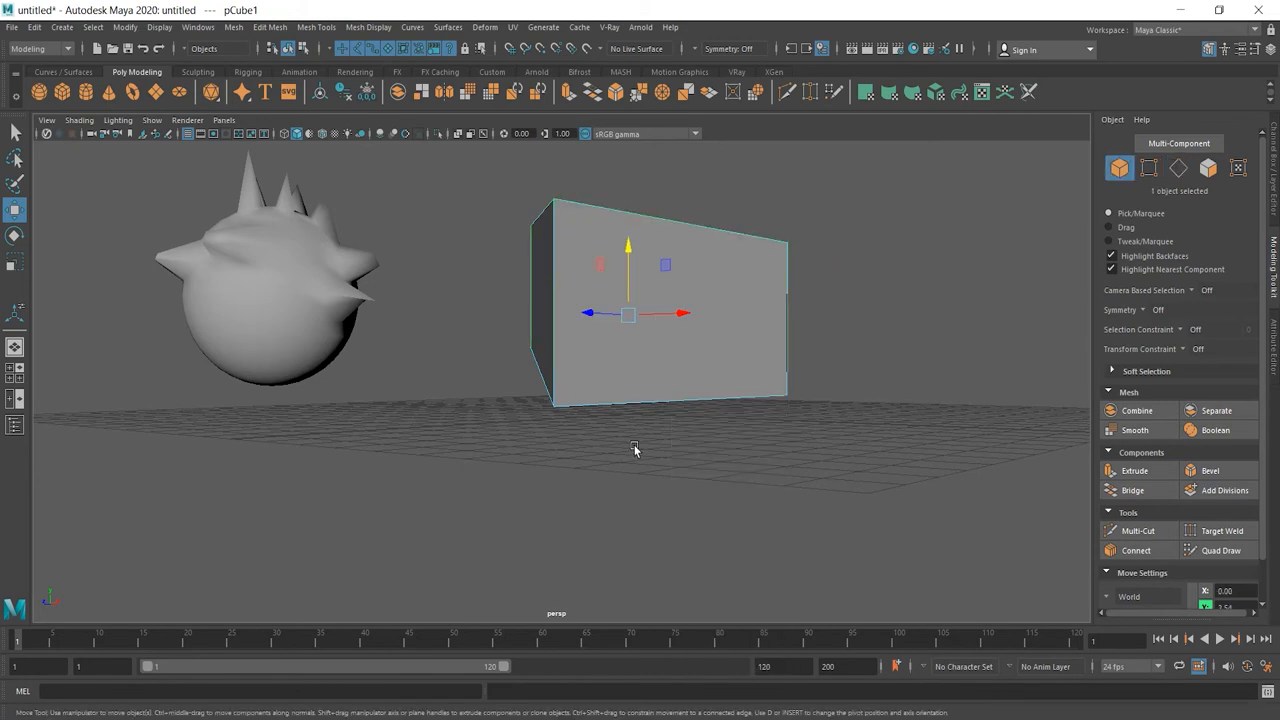
mouse_move(683, 315)
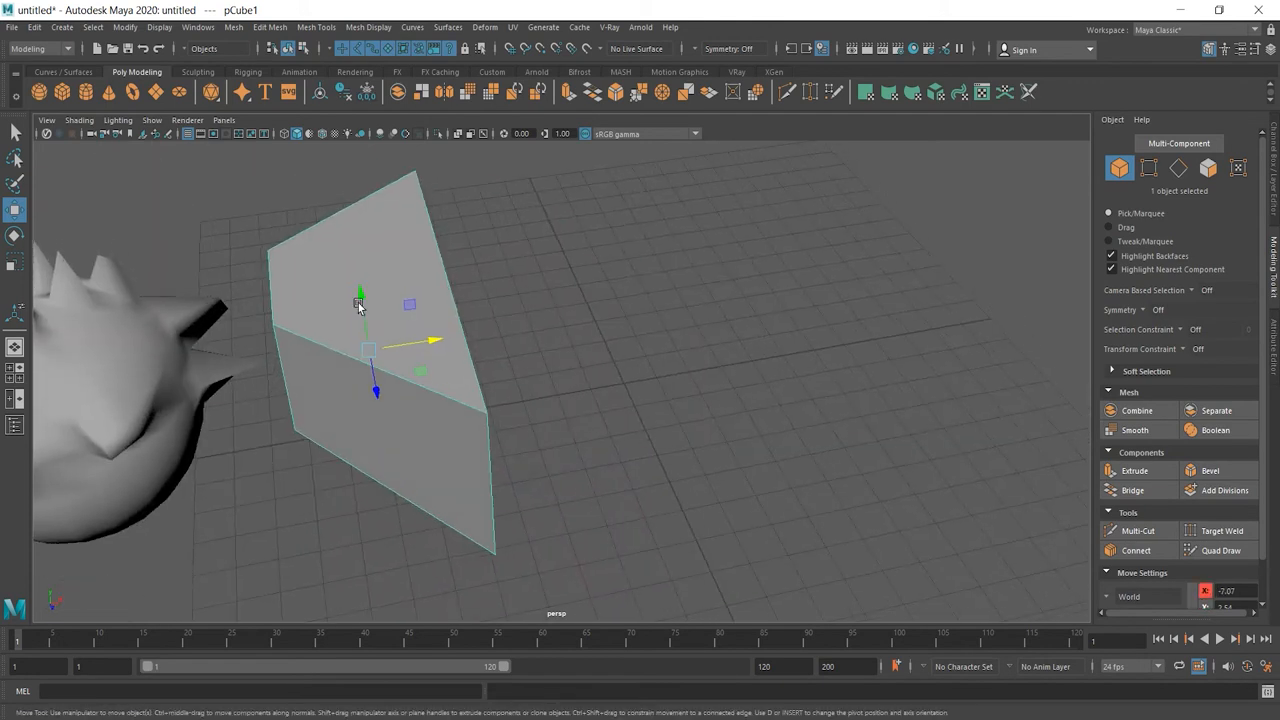
left_click_drag(360, 305, 235, 192)
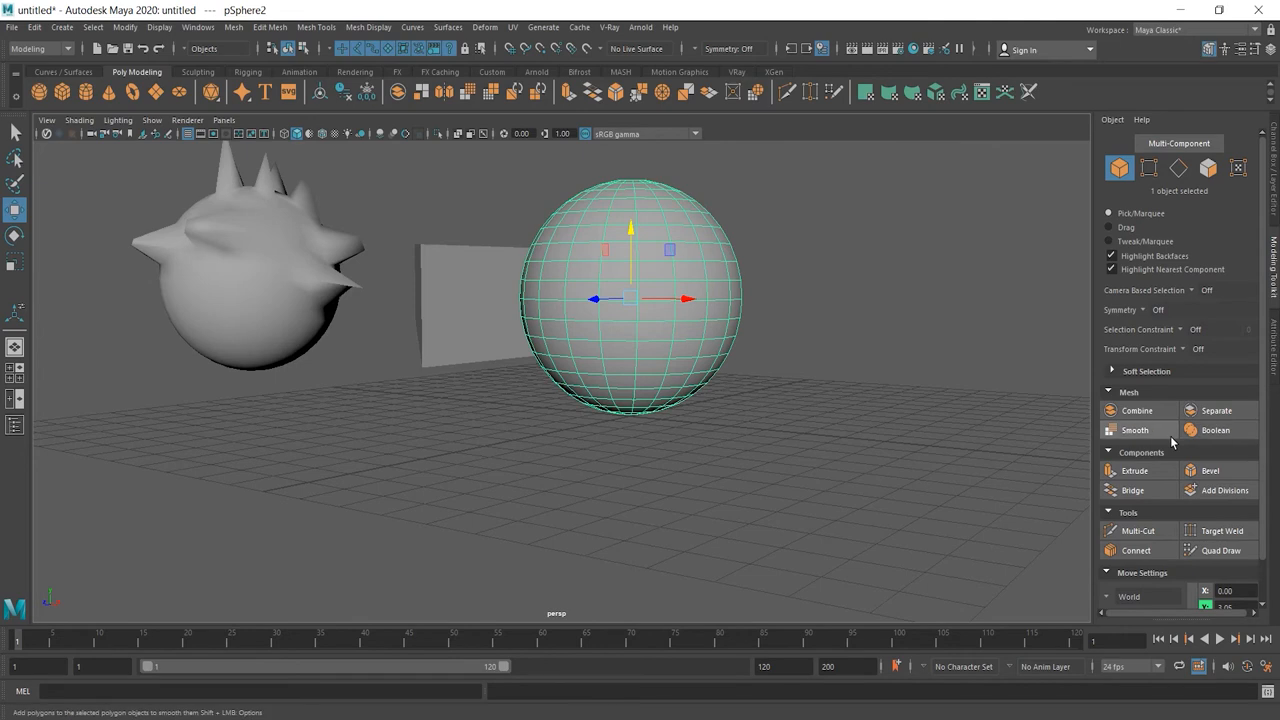
mouse_move(1135, 470)
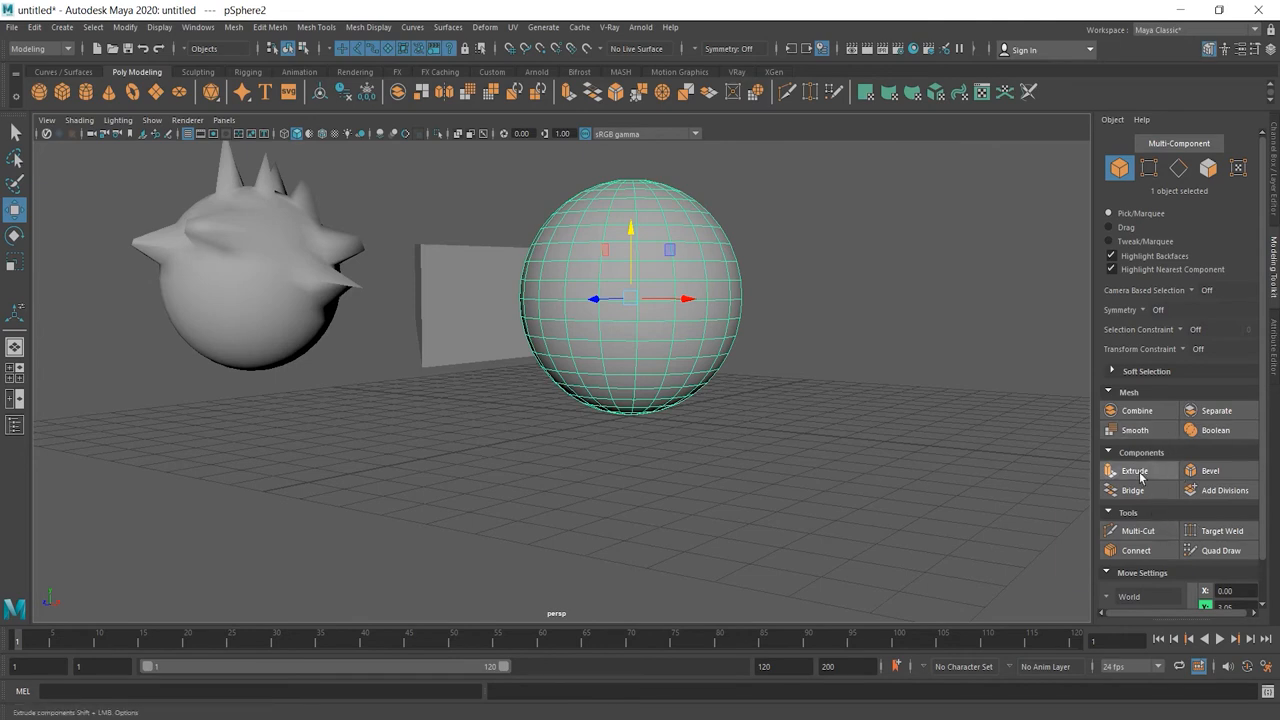
mouse_move(1135, 470)
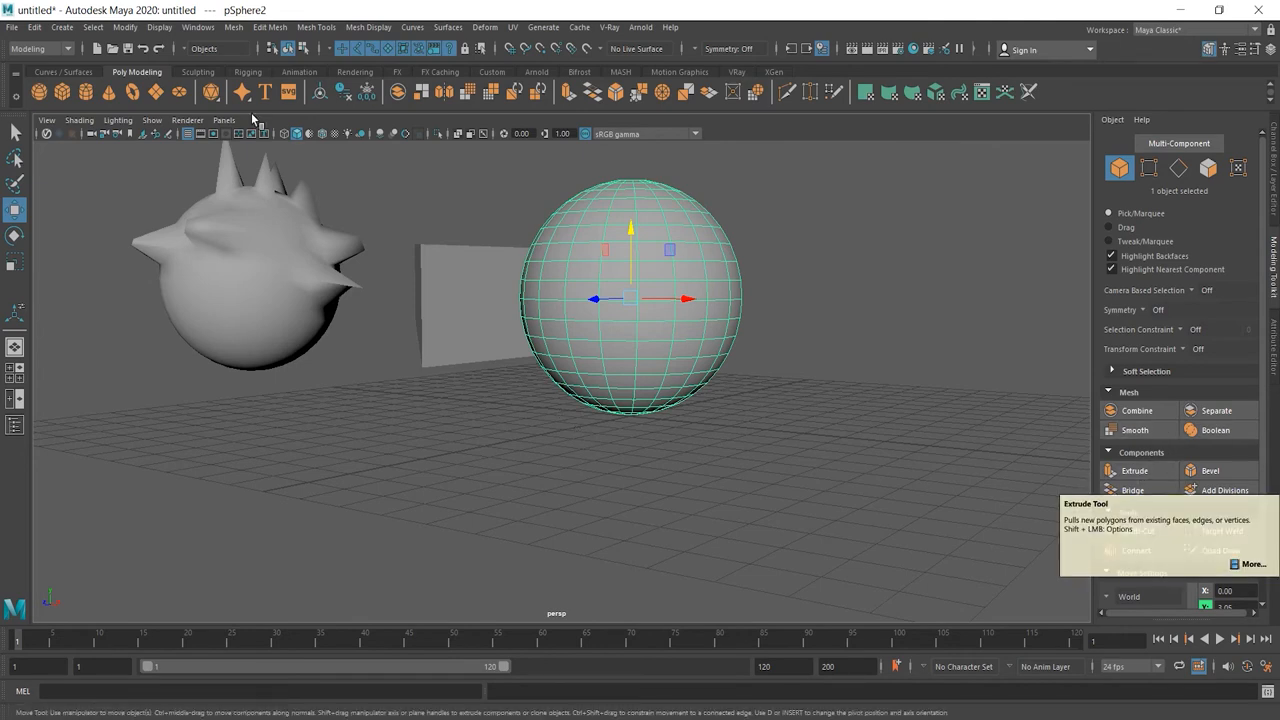
left_click(269, 27)
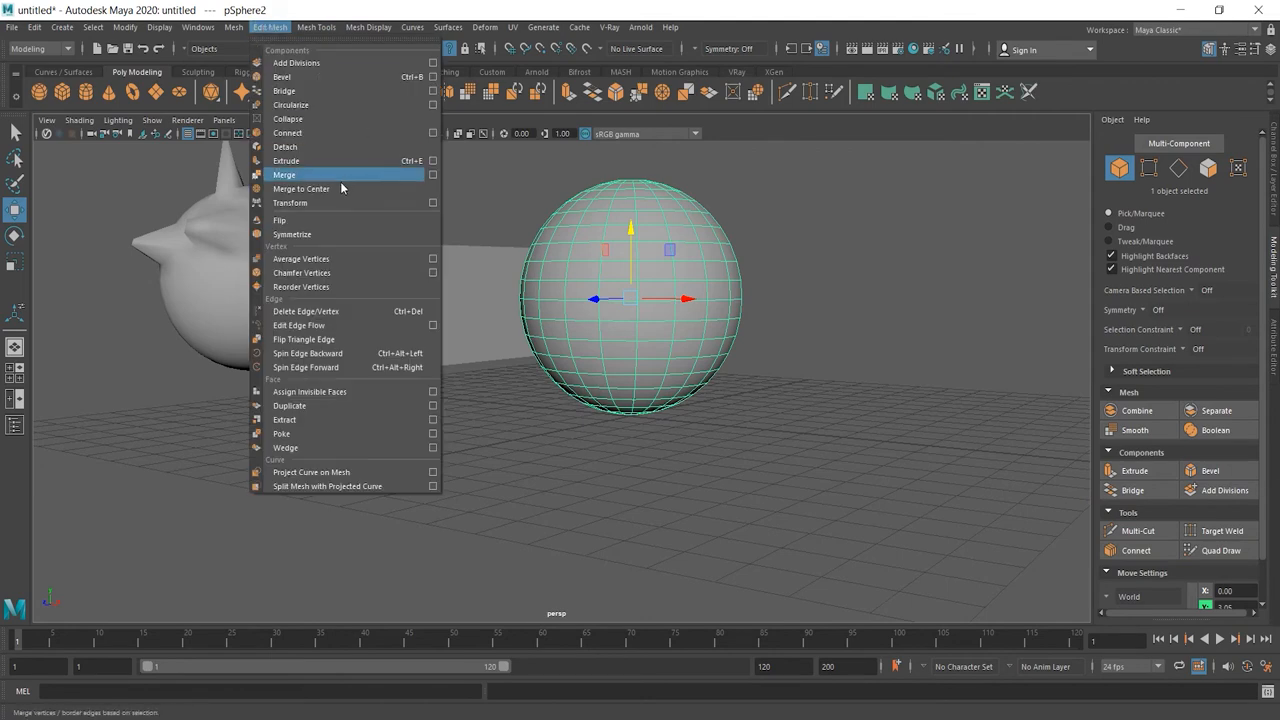
mouse_move(286, 161)
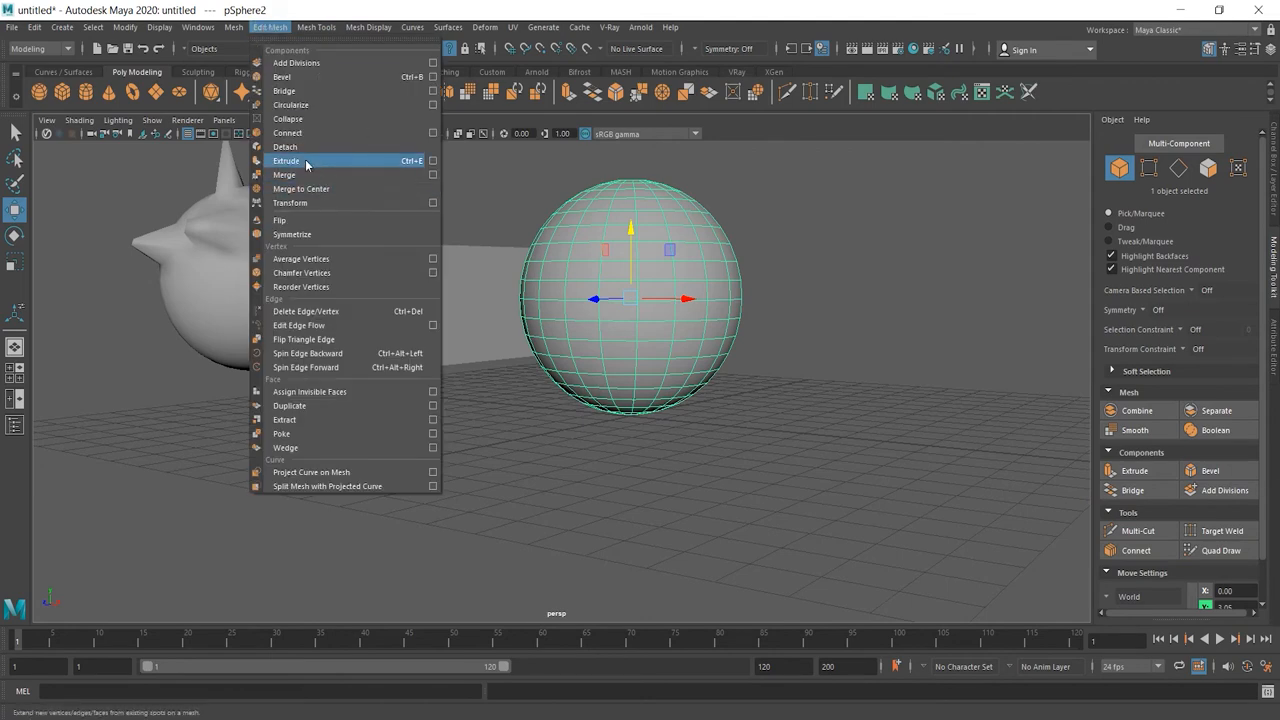
mouse_move(407, 169)
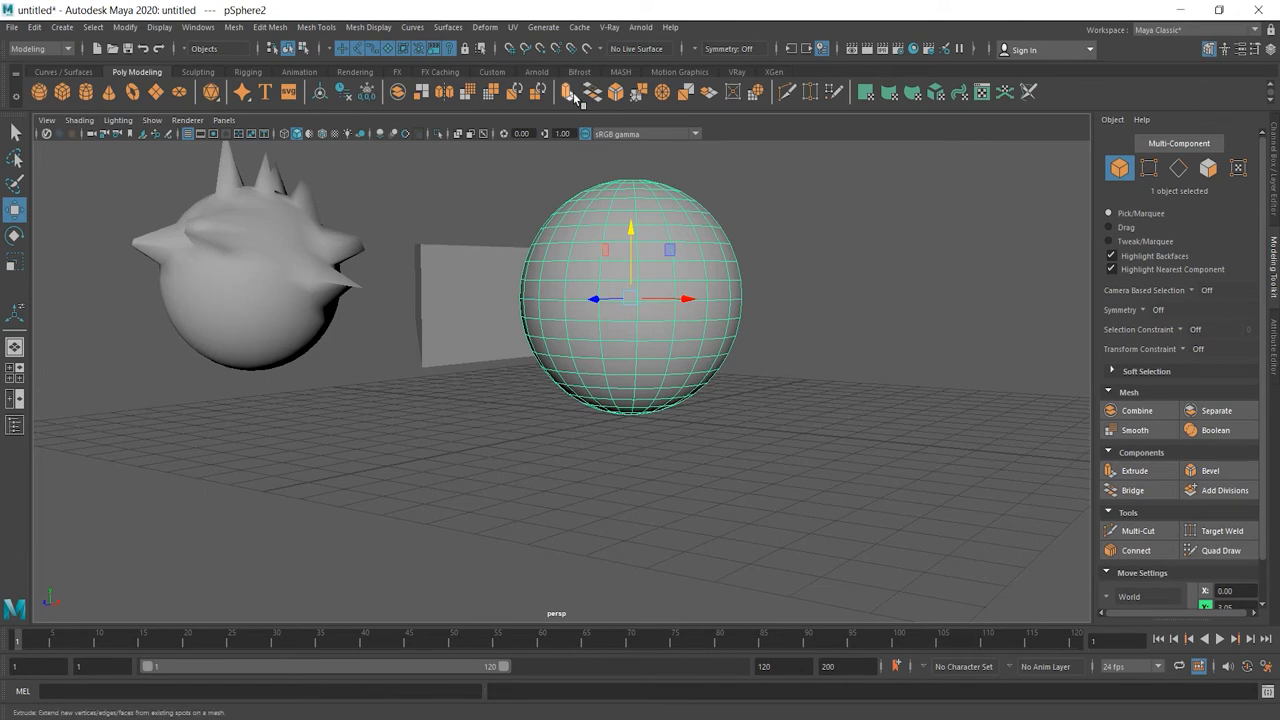
mouse_move(573, 92)
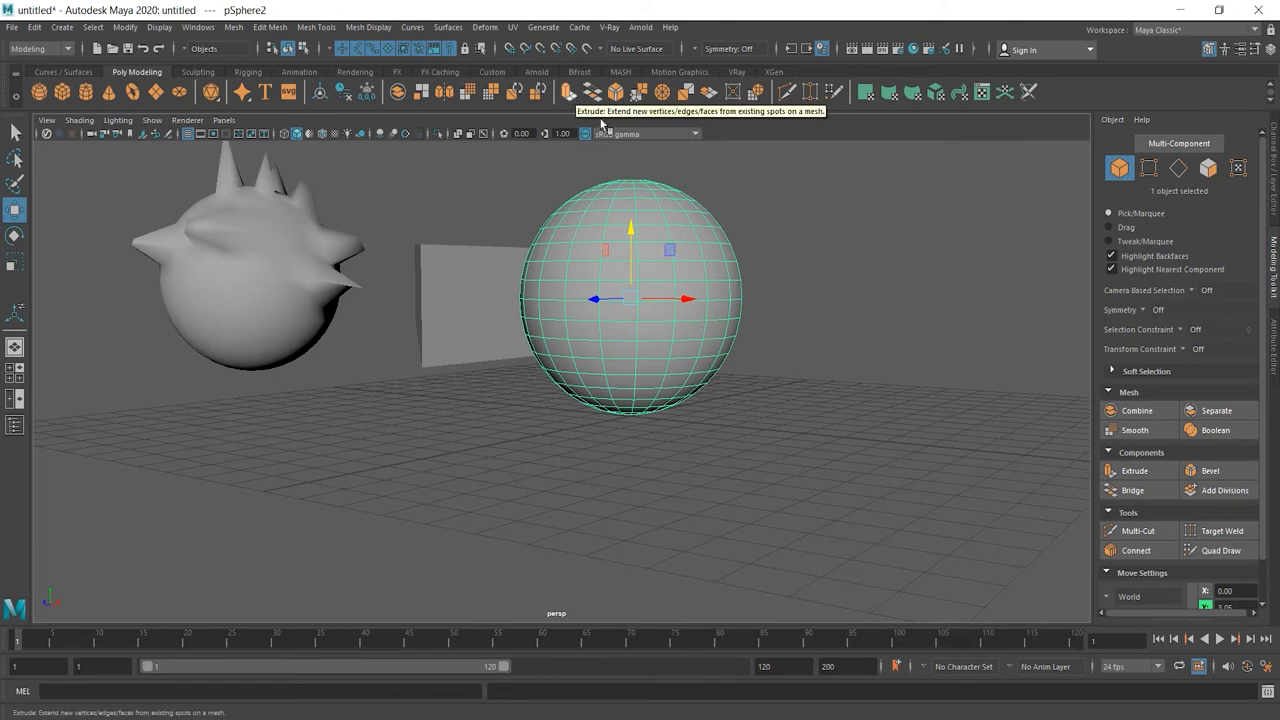
mouse_move(667, 237)
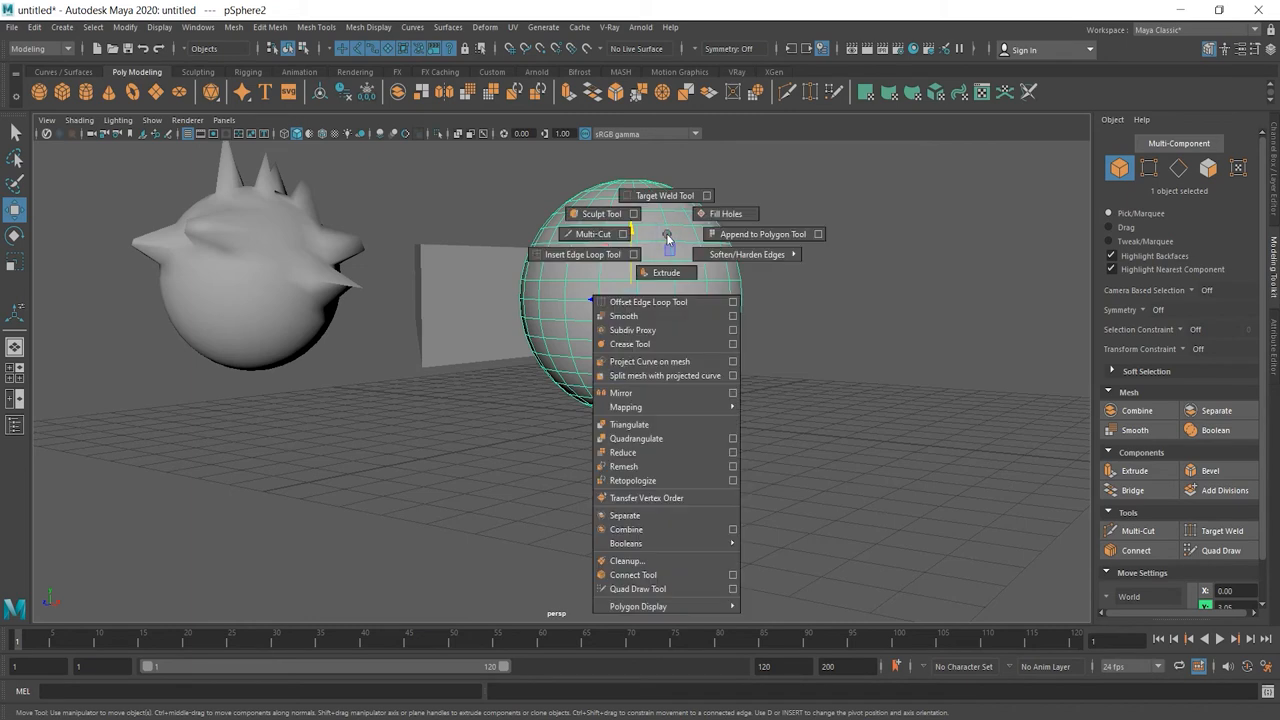
mouse_move(665, 272)
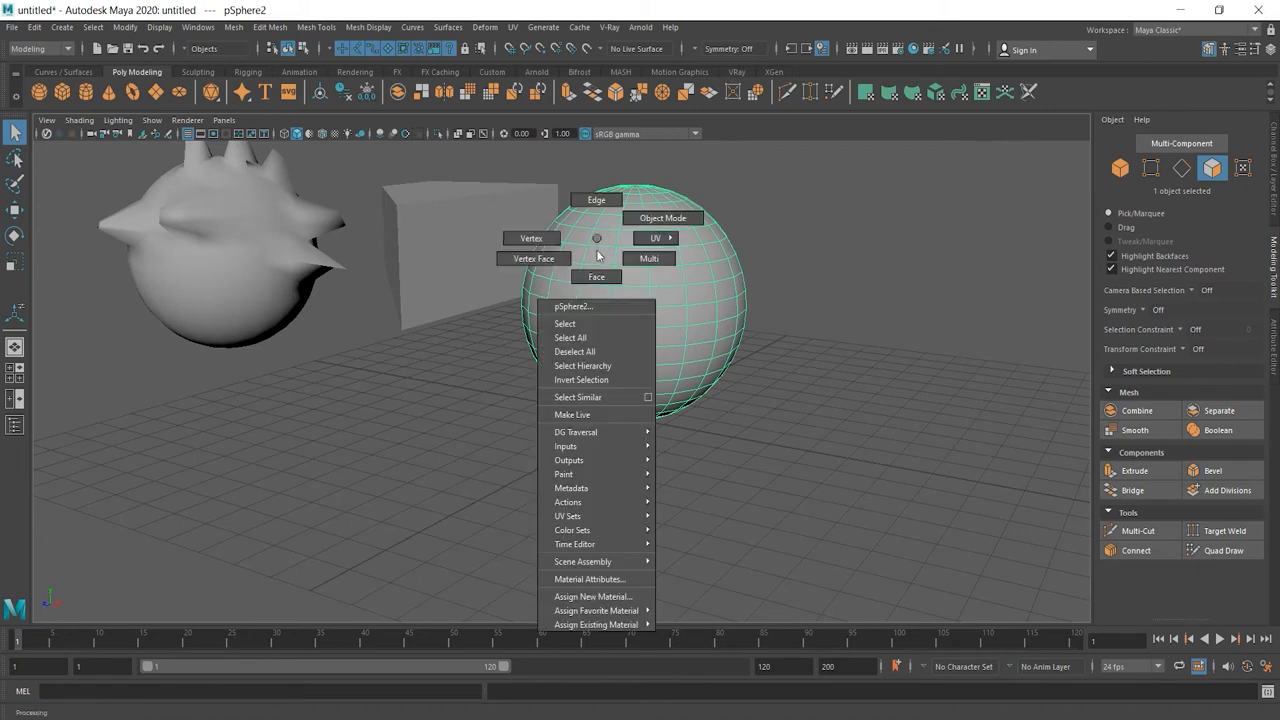
- Select three adjacent faces on the sphere's upper side and extrude them
left_click(596, 277)
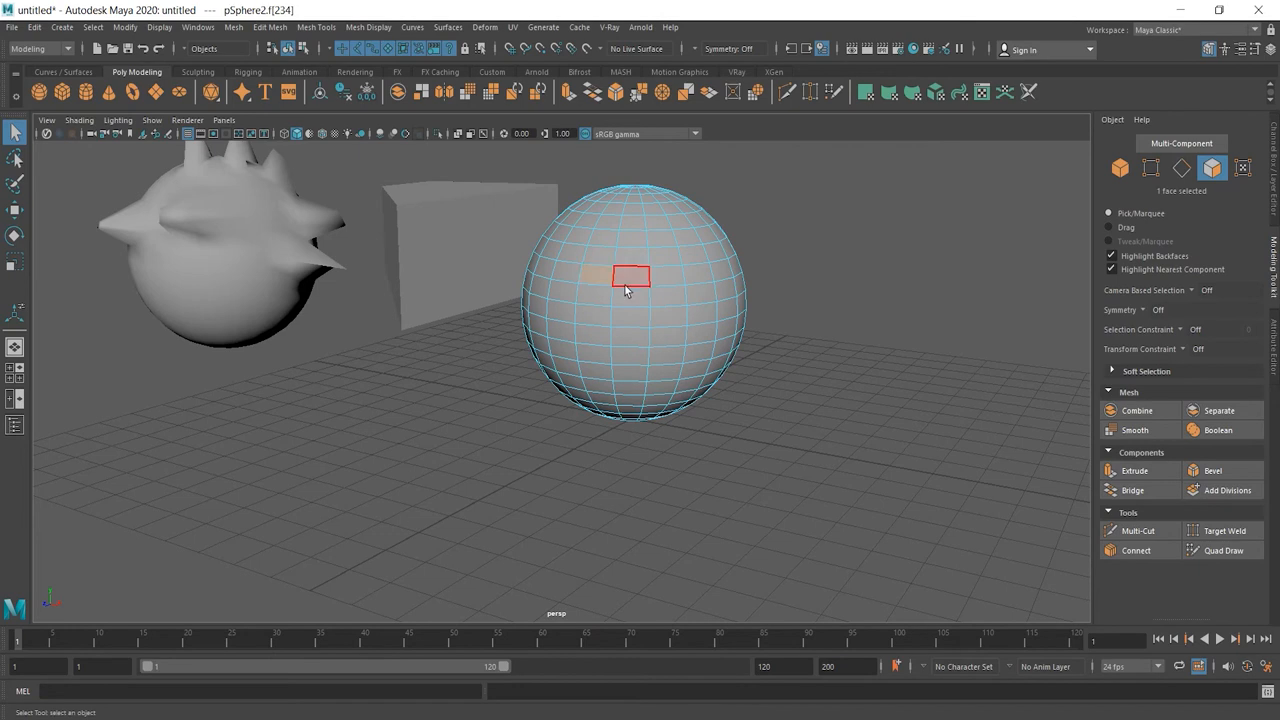
left_click(667, 276)
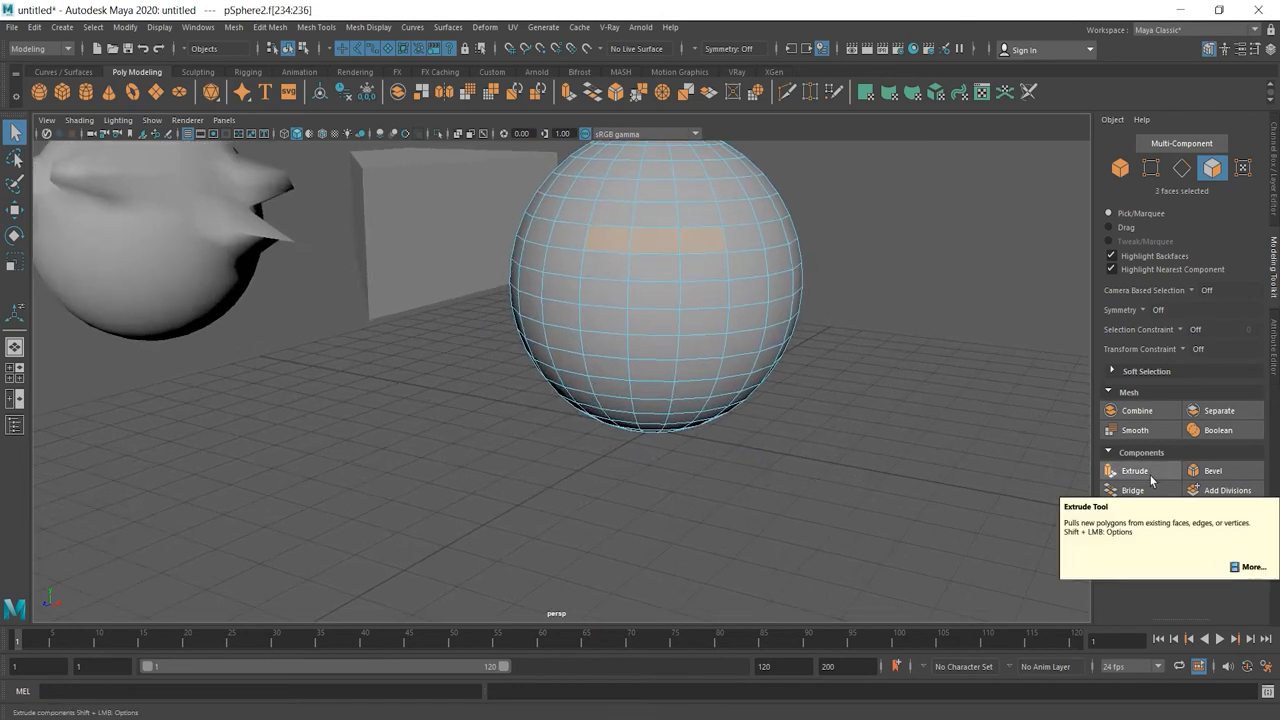
left_click(1135, 470)
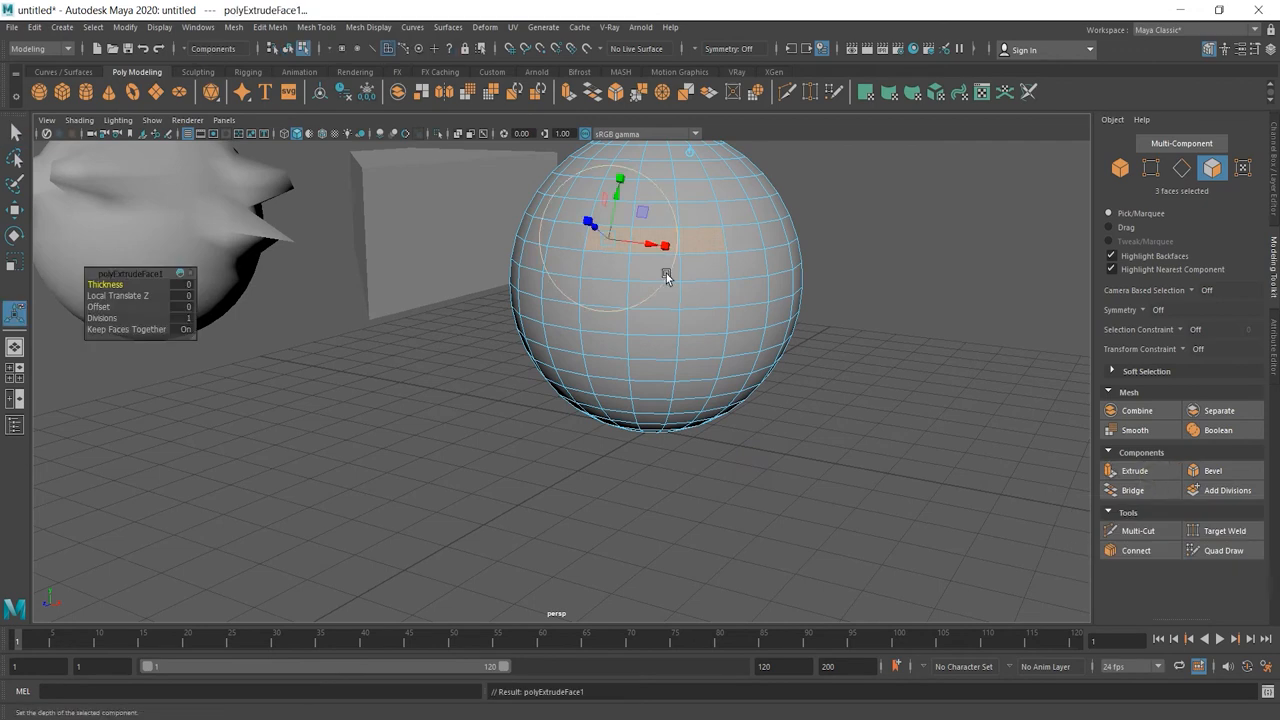
mouse_move(667, 278)
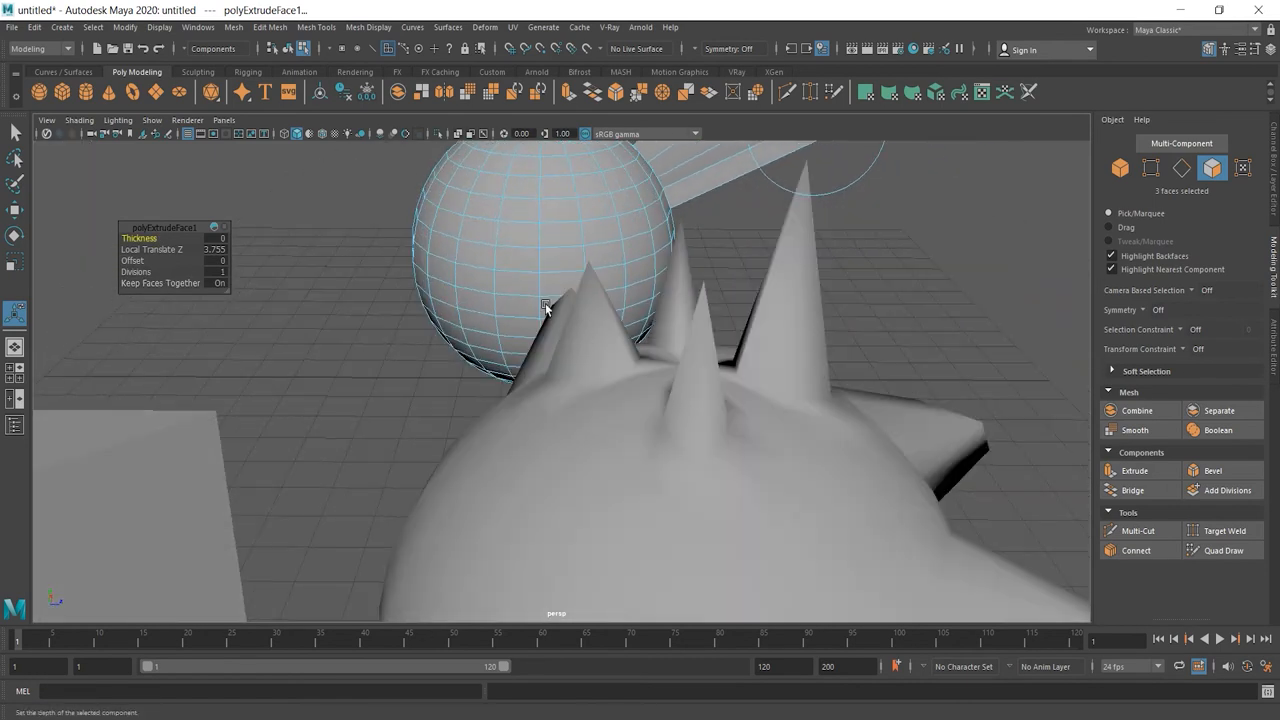
- Extrude the chosen faces with Keep Faces Together off and pull them into separate slabs
left_click(516, 235)
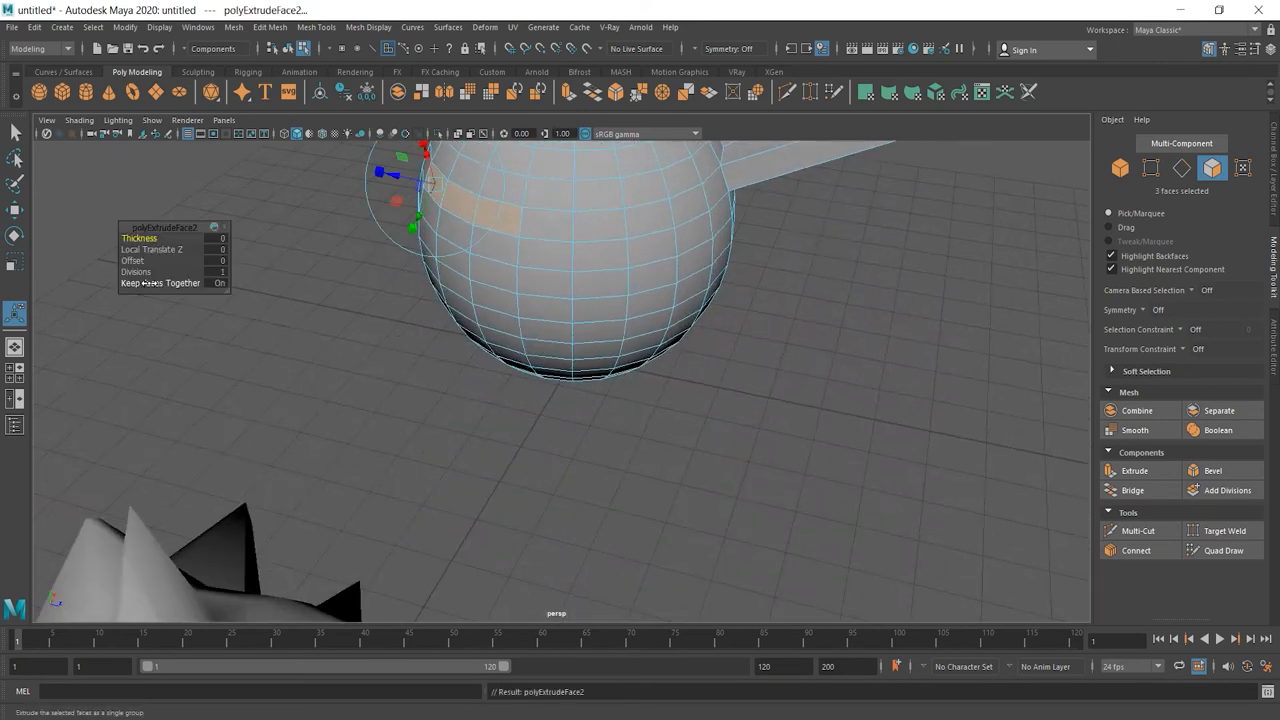
left_click(160, 283)
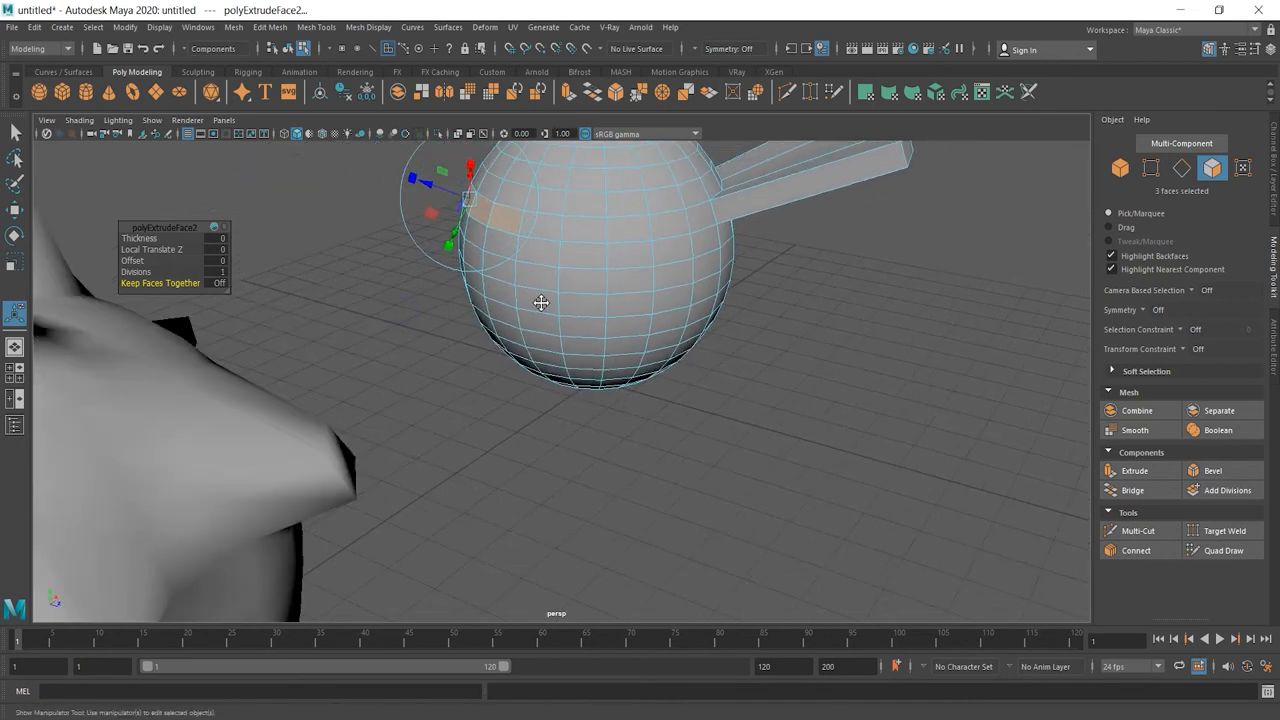
left_click_drag(540, 303, 260, 205)
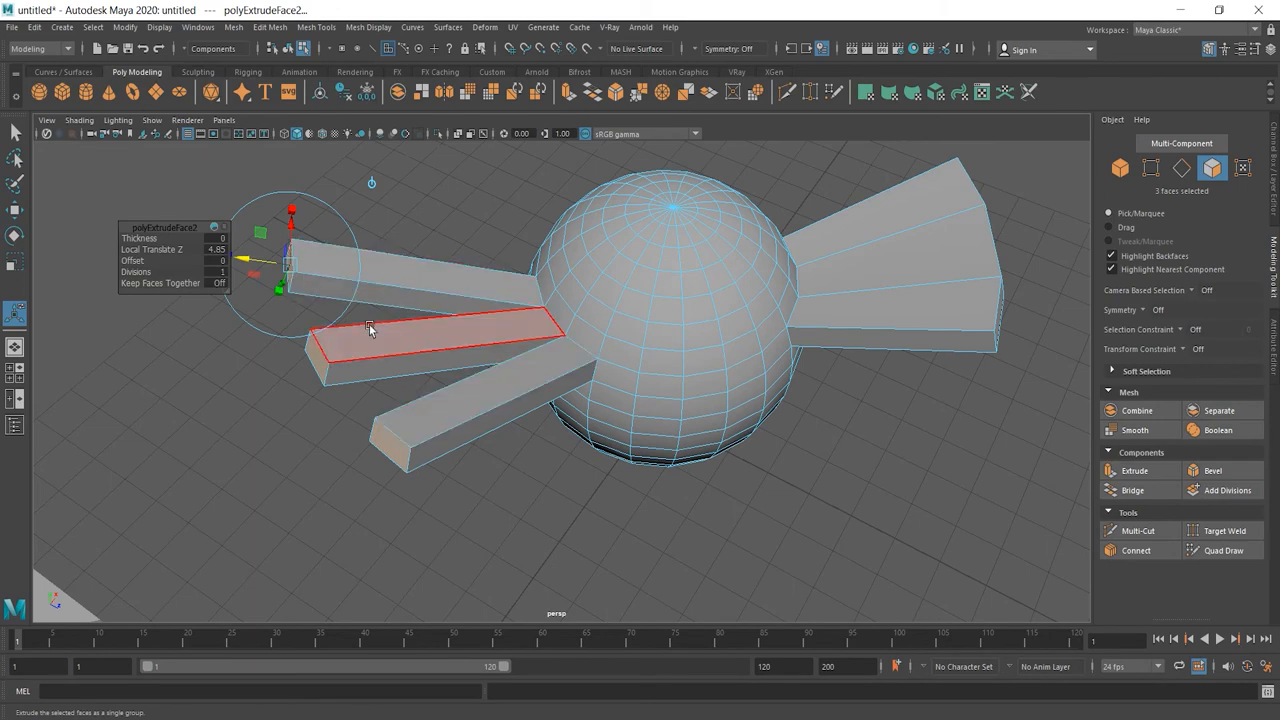
mouse_move(375, 330)
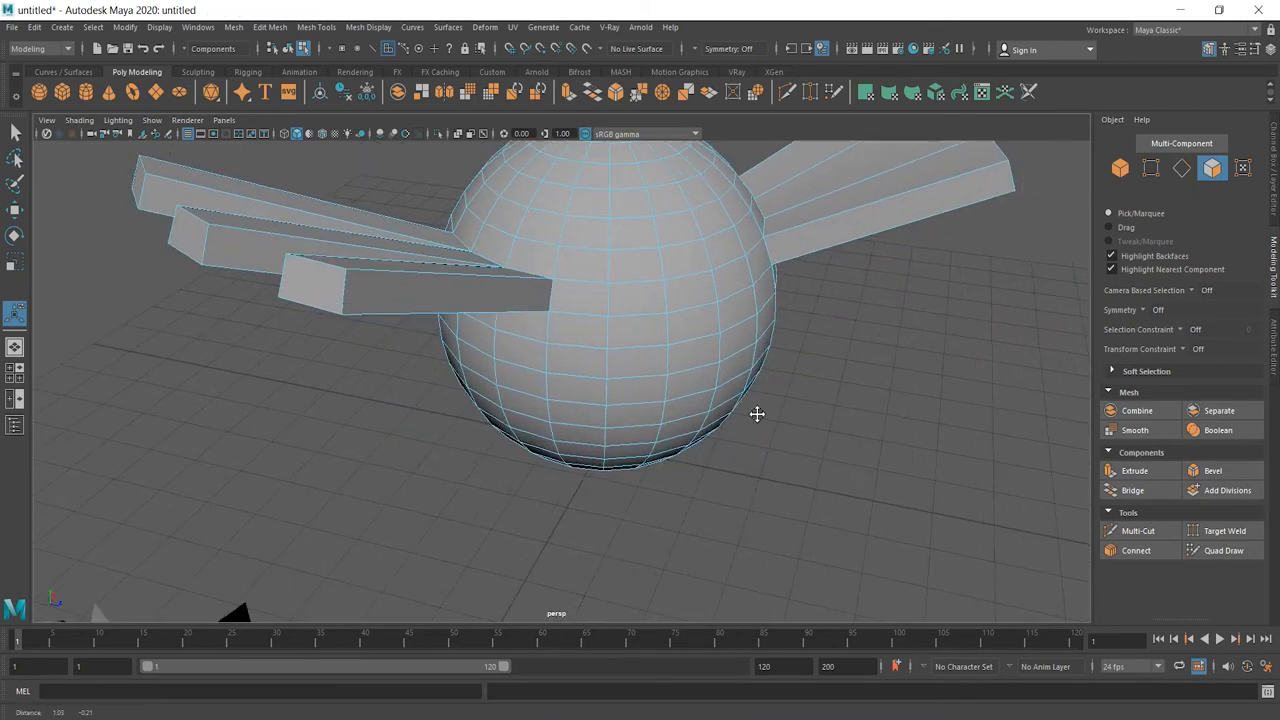
- Extrude one sphere face, set its Local Translate Z, and inset it via Offset
left_click(695, 298)
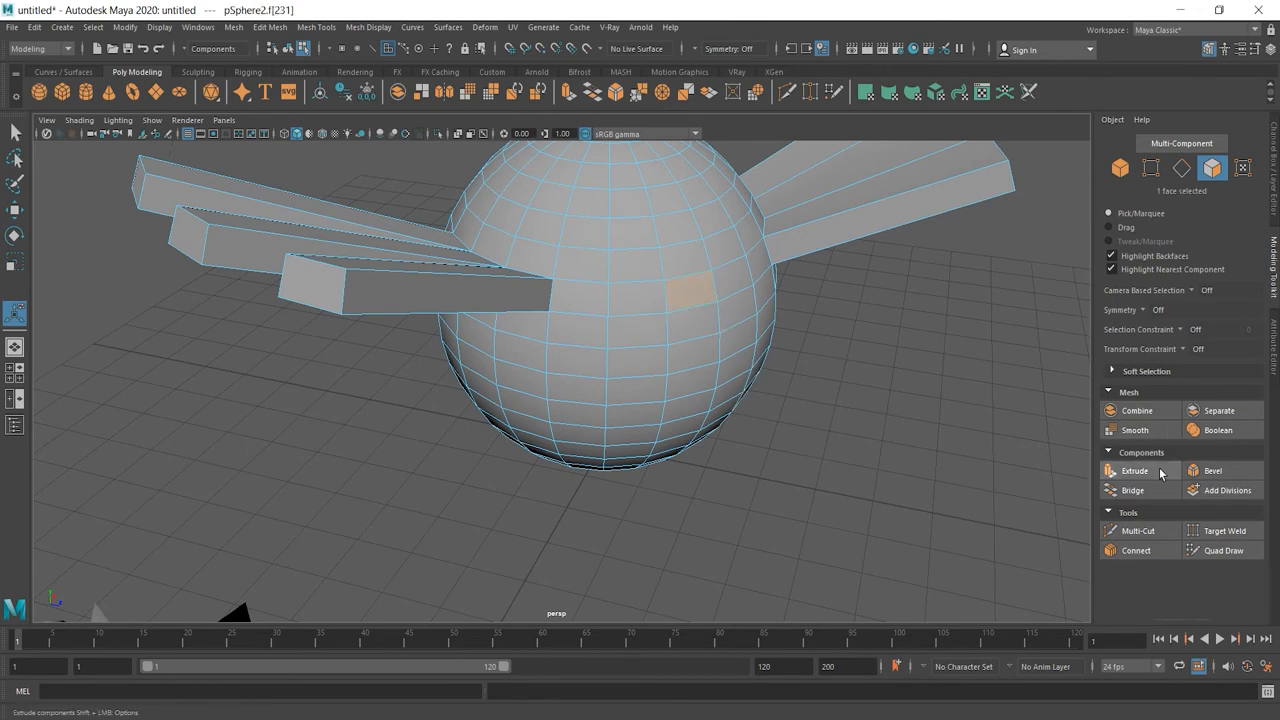
left_click(1135, 470)
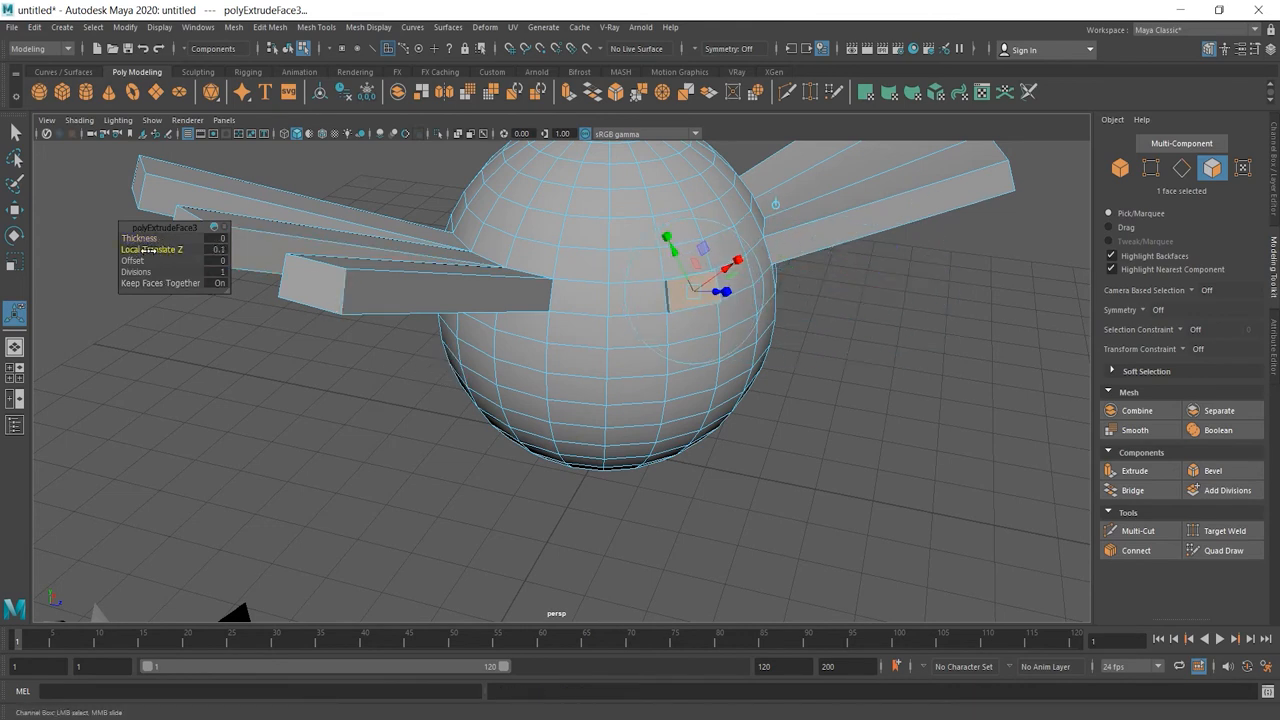
left_click_drag(163, 249, 172, 255)
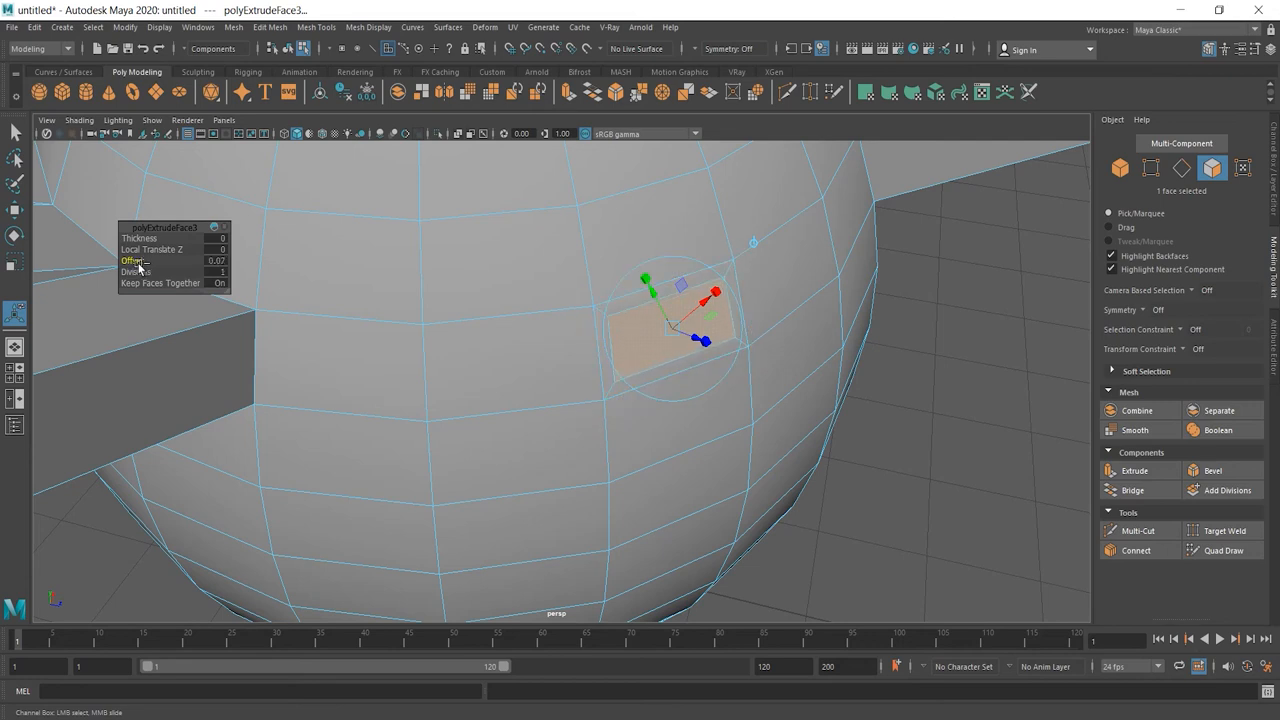
left_click_drag(135, 261, 120, 261)
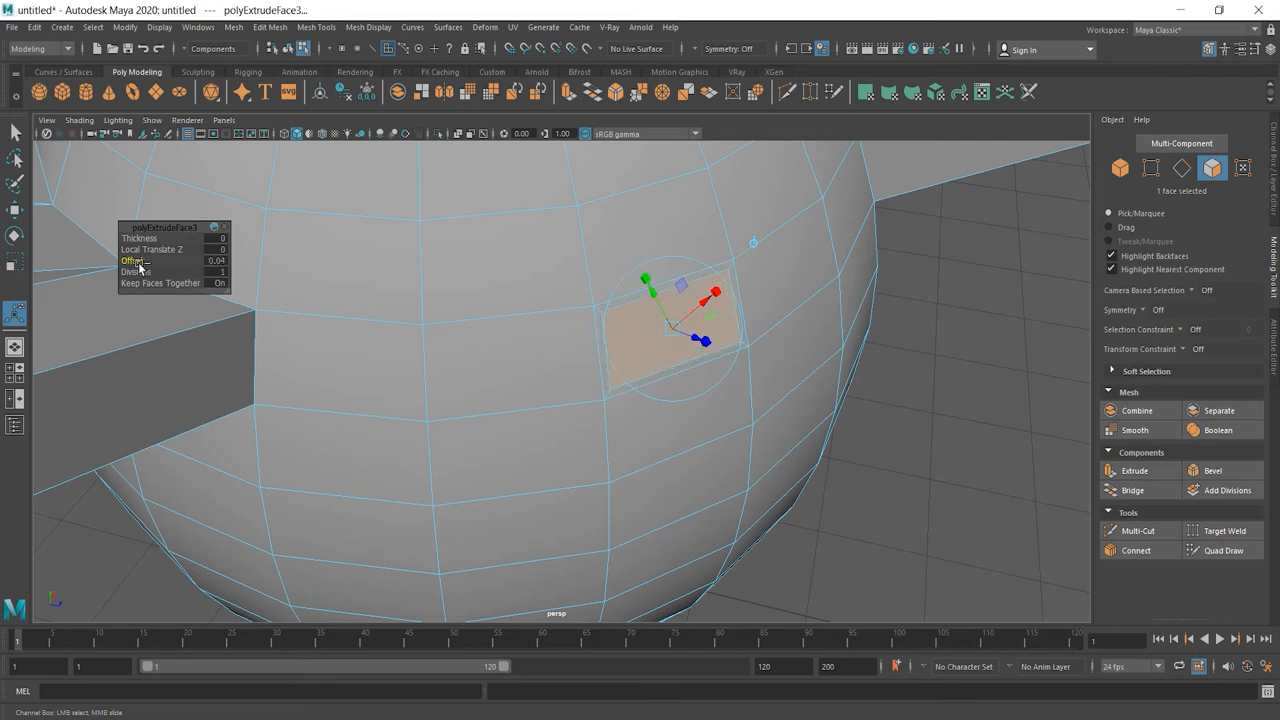
left_click_drag(135, 261, 125, 261)
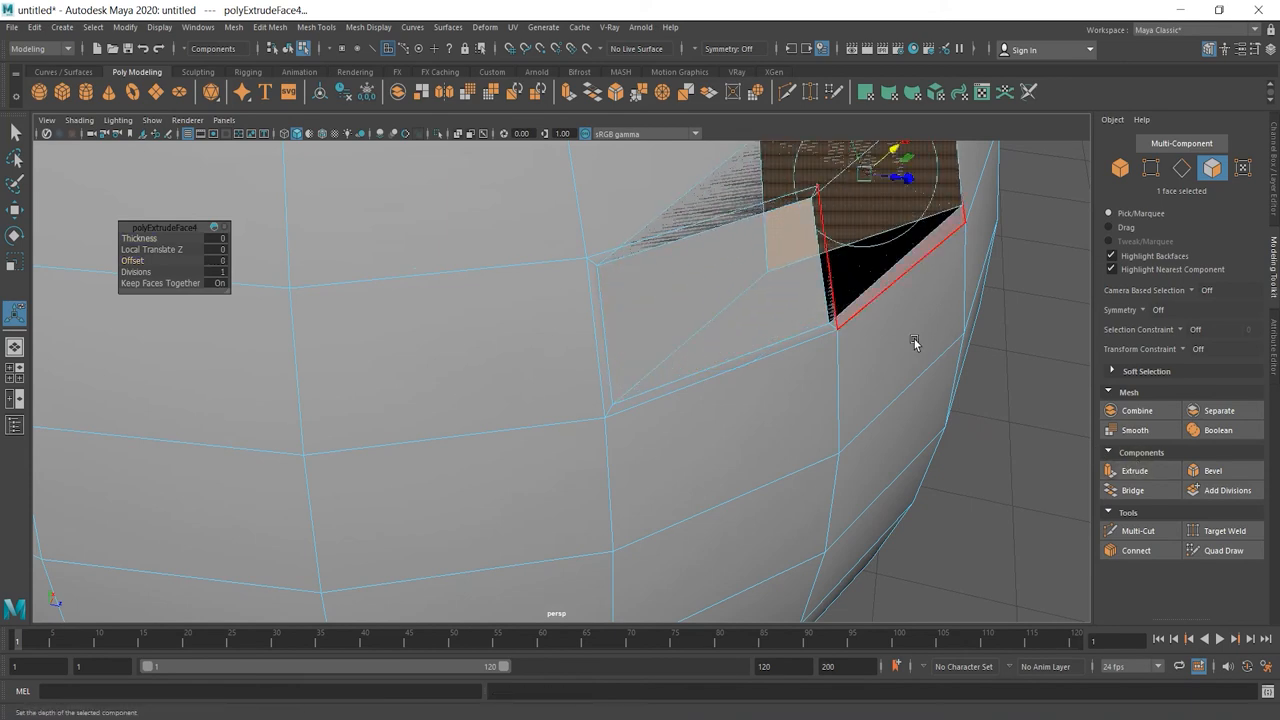
- Pull faces out into short blocks and extrude another sphere face outward
left_click_drag(910, 340, 630, 463)
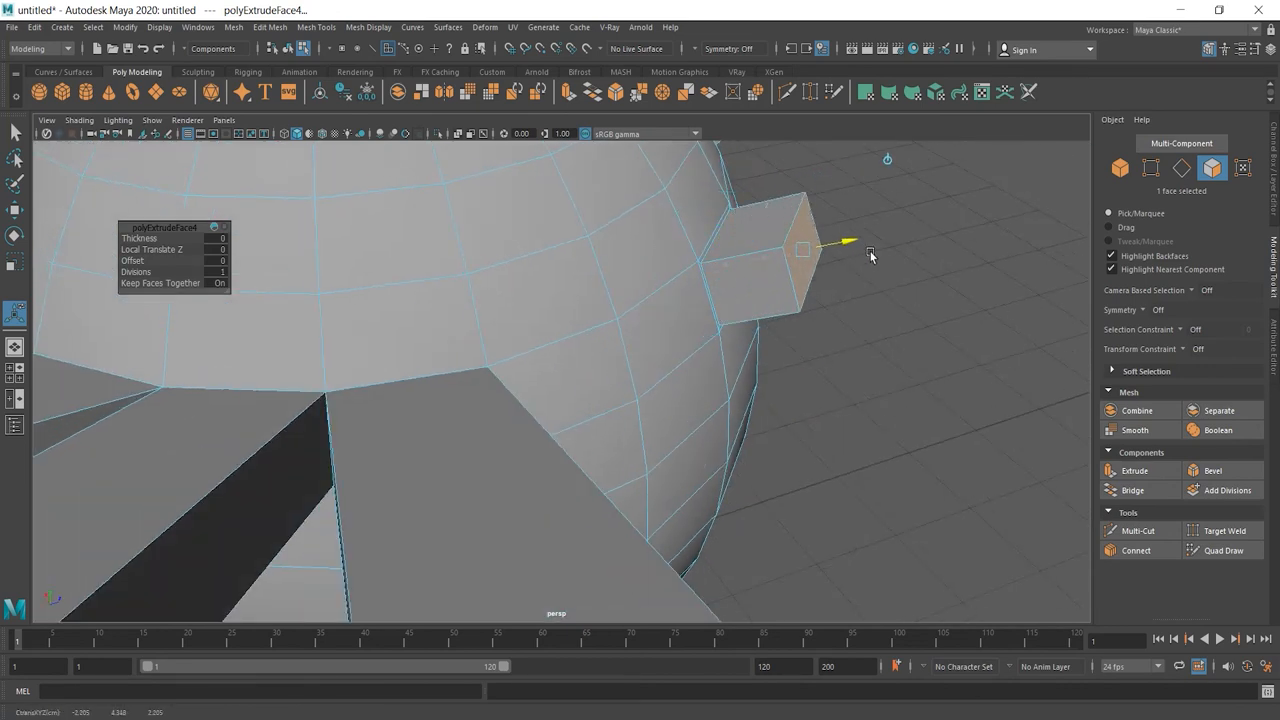
left_click_drag(848, 242, 870, 250)
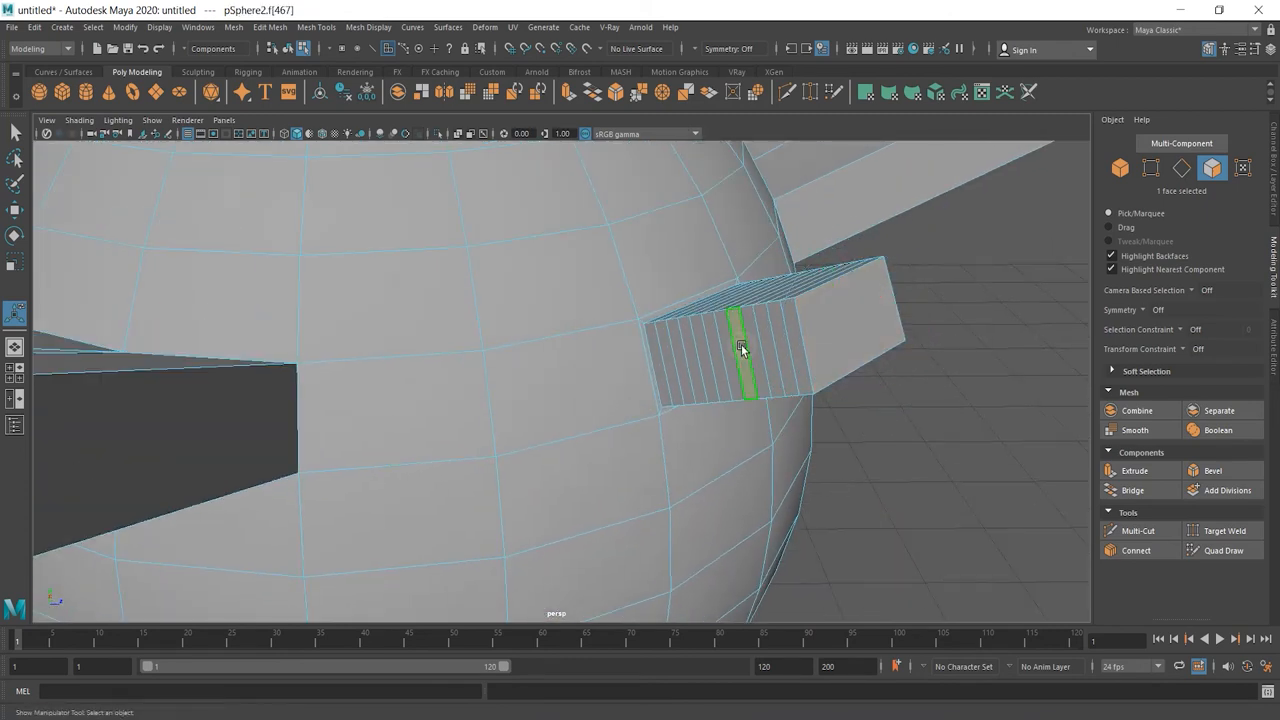
left_click(1135, 470)
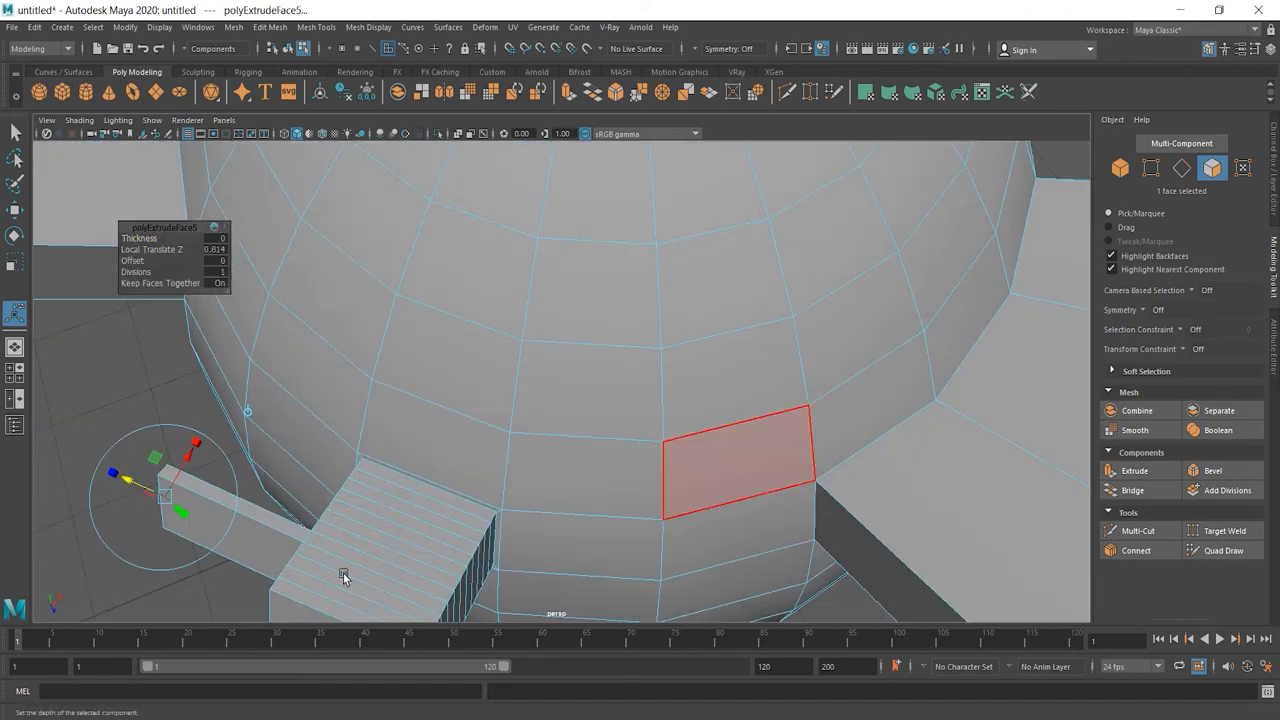
left_click(343, 577)
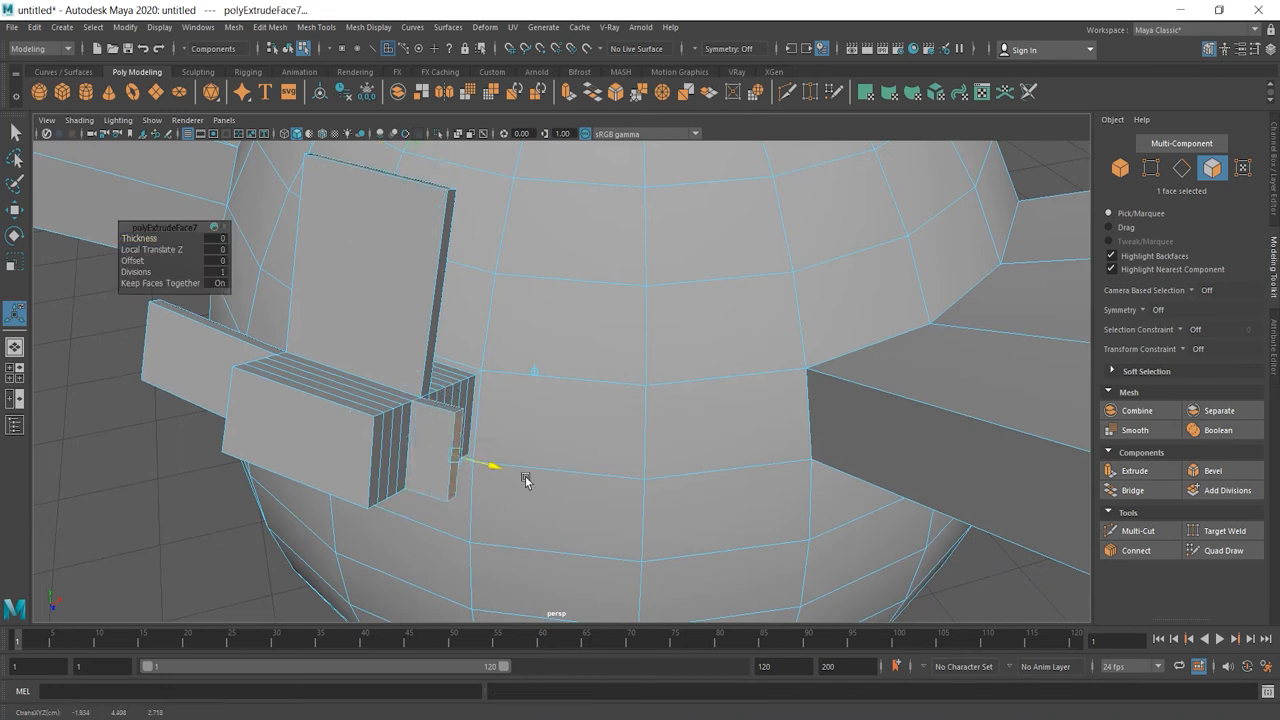
left_click_drag(490, 465, 680, 525)
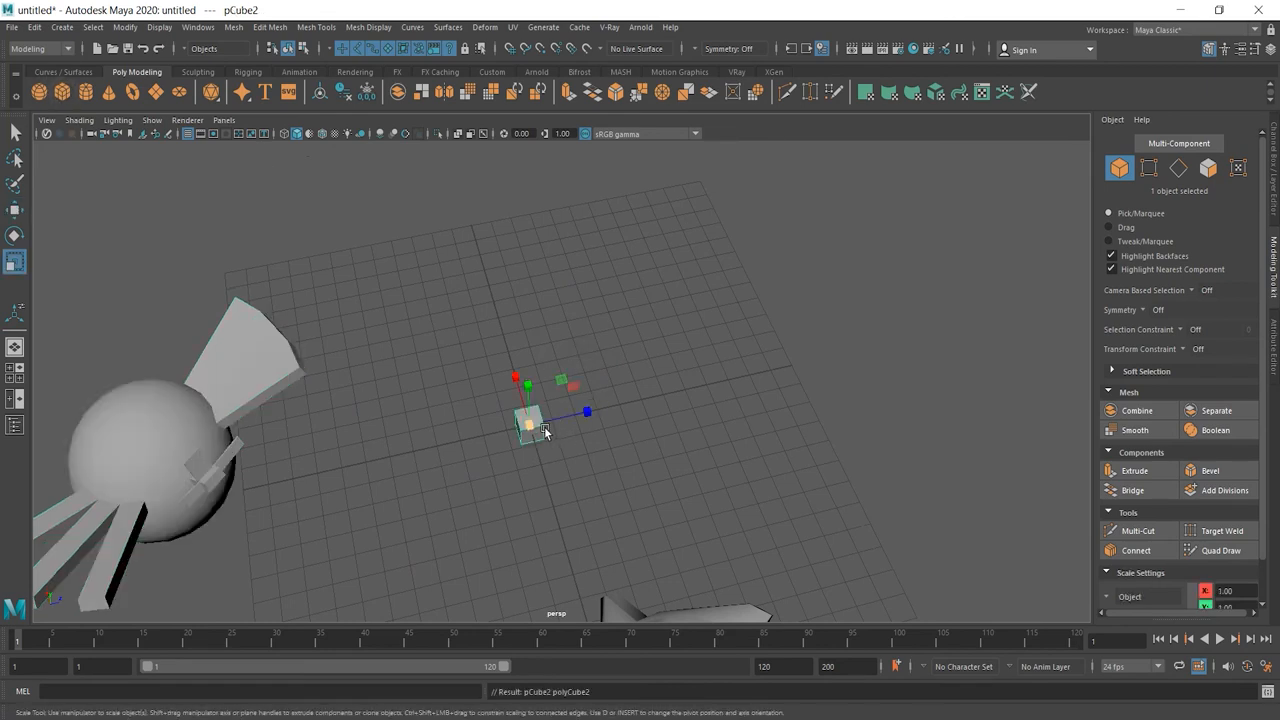
- Select the cube's top edges and view the opened box from above
right_click(545, 430)
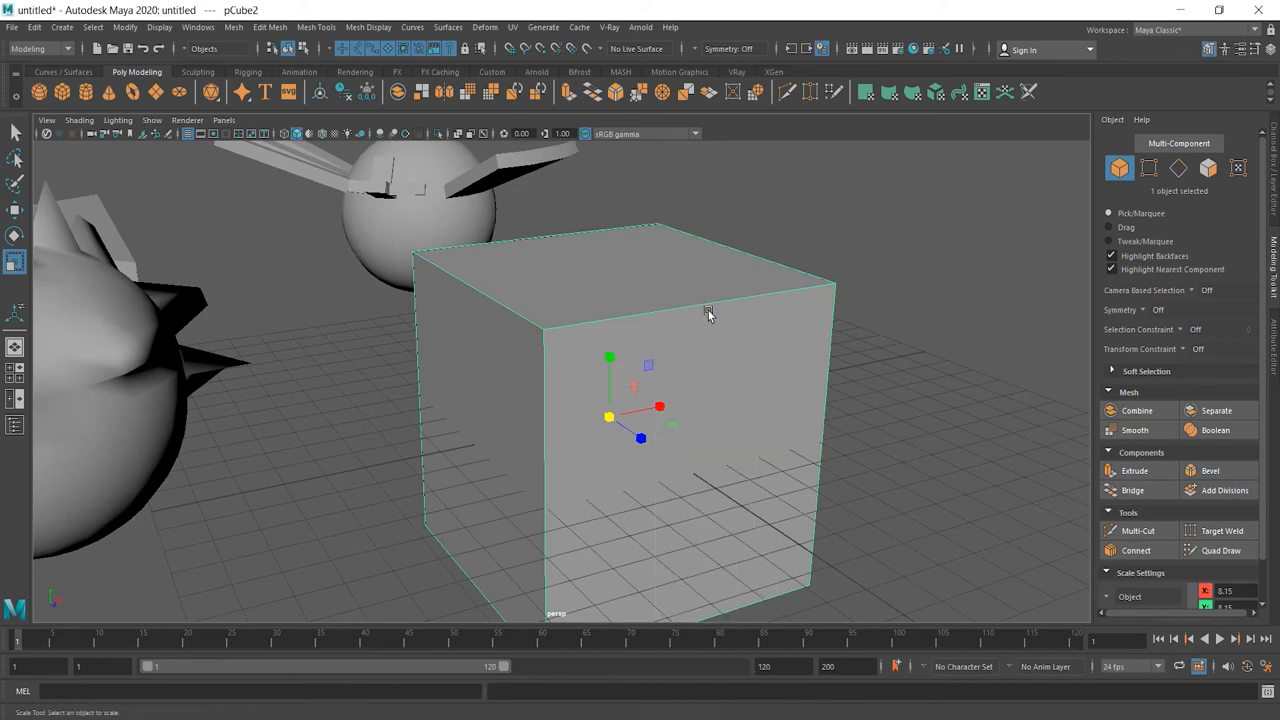
left_click(710, 307)
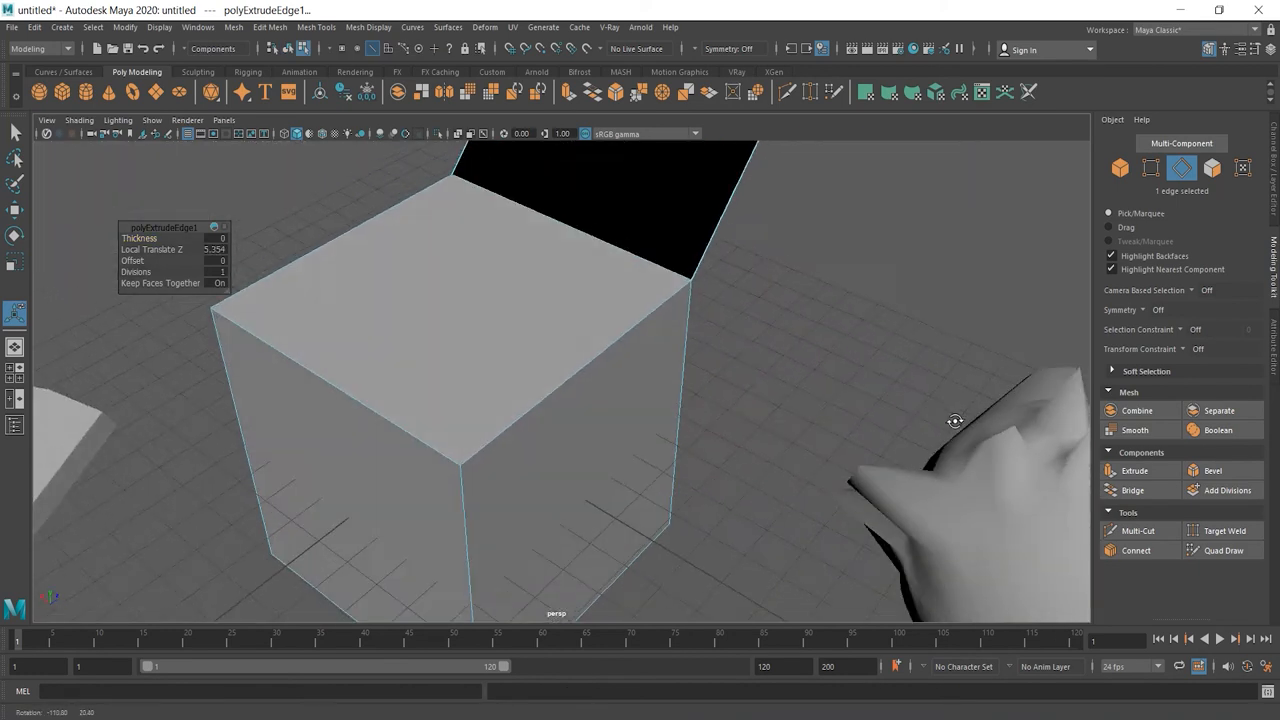
left_click_drag(955, 420, 334, 327)
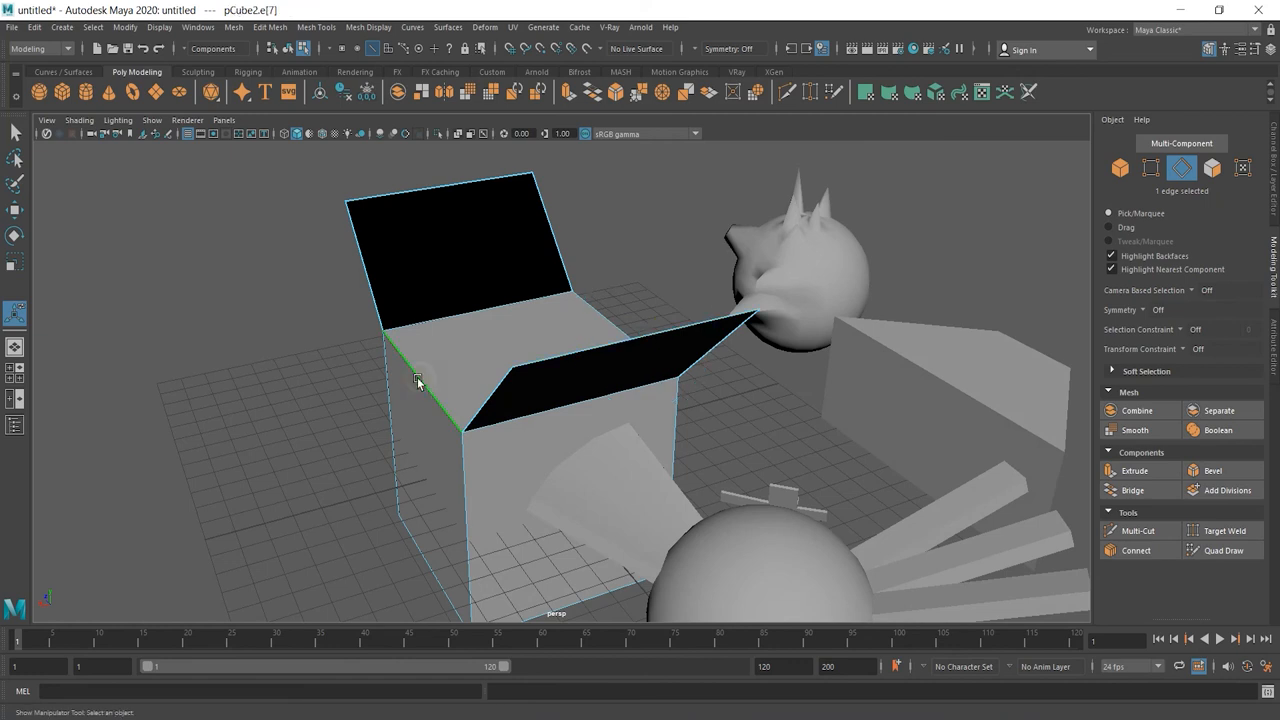
left_click(610, 320)
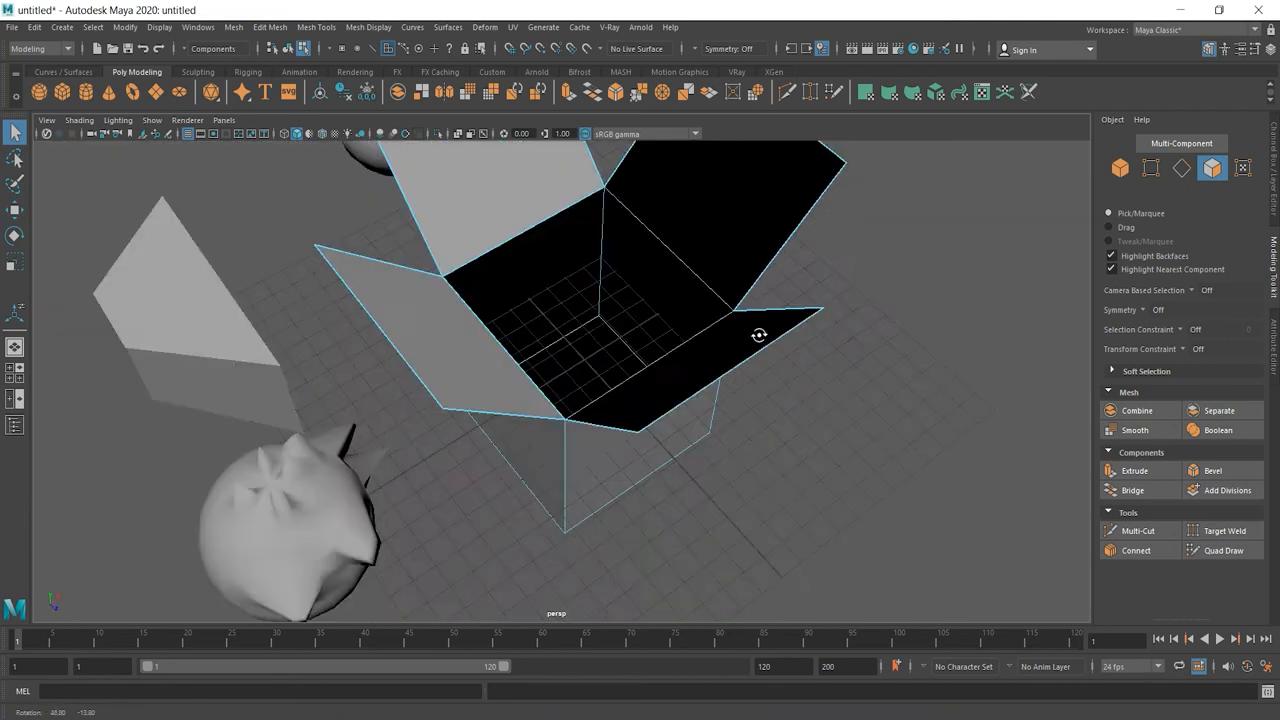
left_click_drag(759, 335, 765, 401)
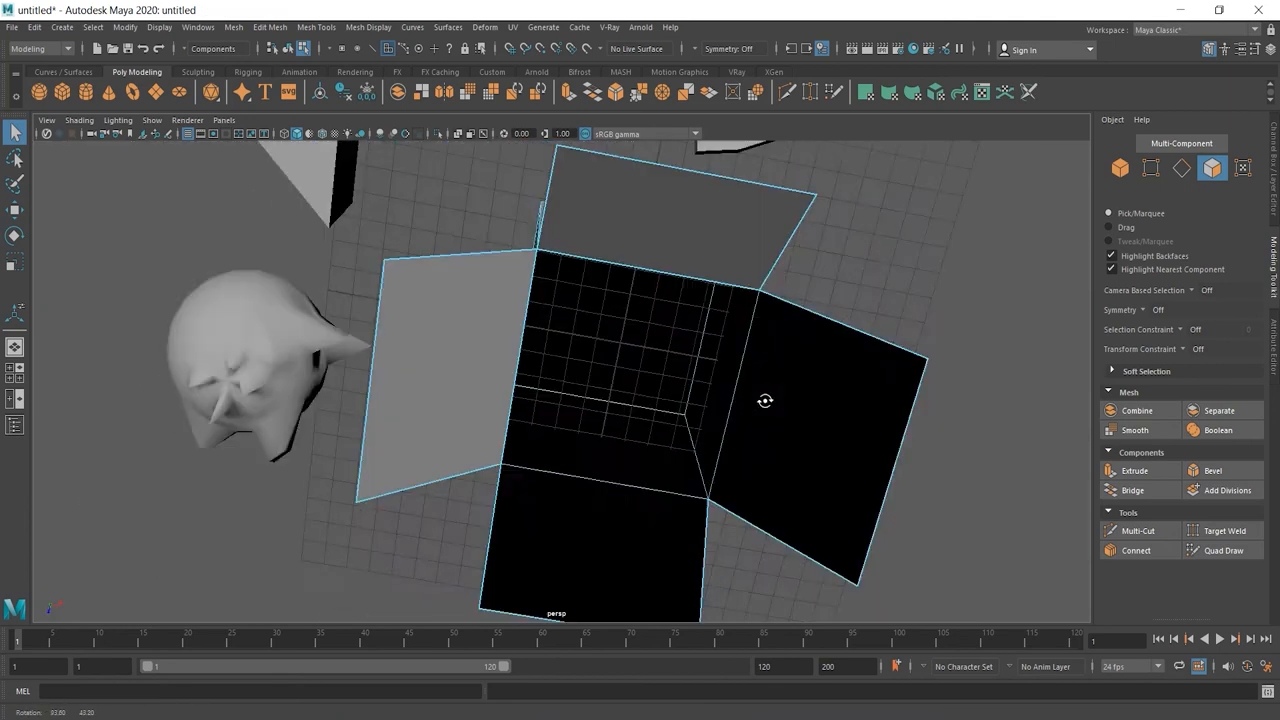
left_click_drag(765, 400, 855, 321)
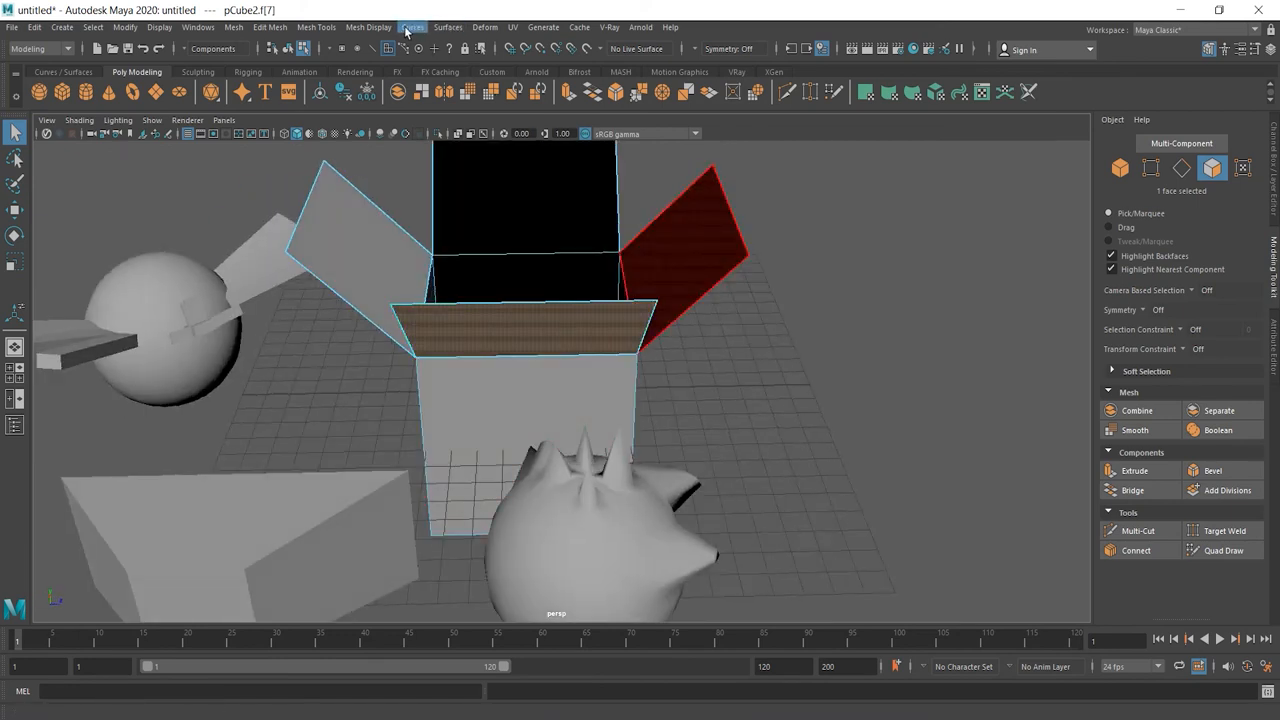
- Select the open box and apply Harden Edge so its flaps shade crisply
left_click(368, 27)
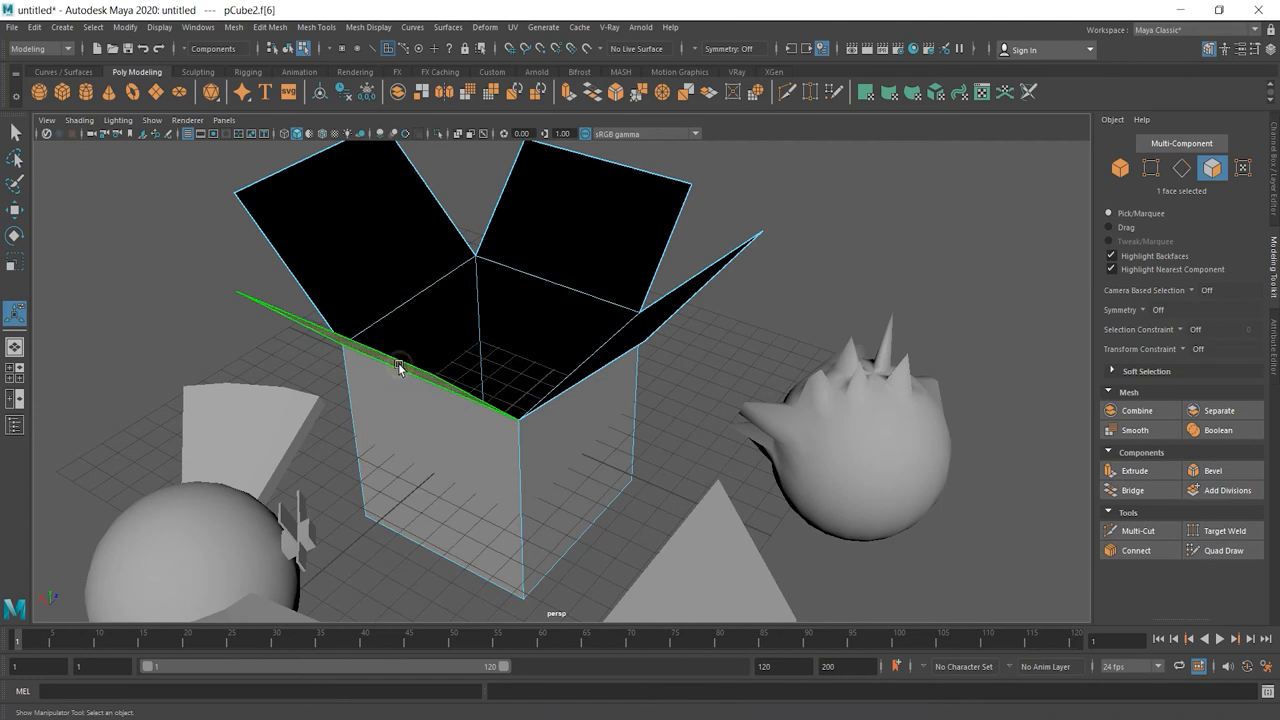
left_click(368, 27)
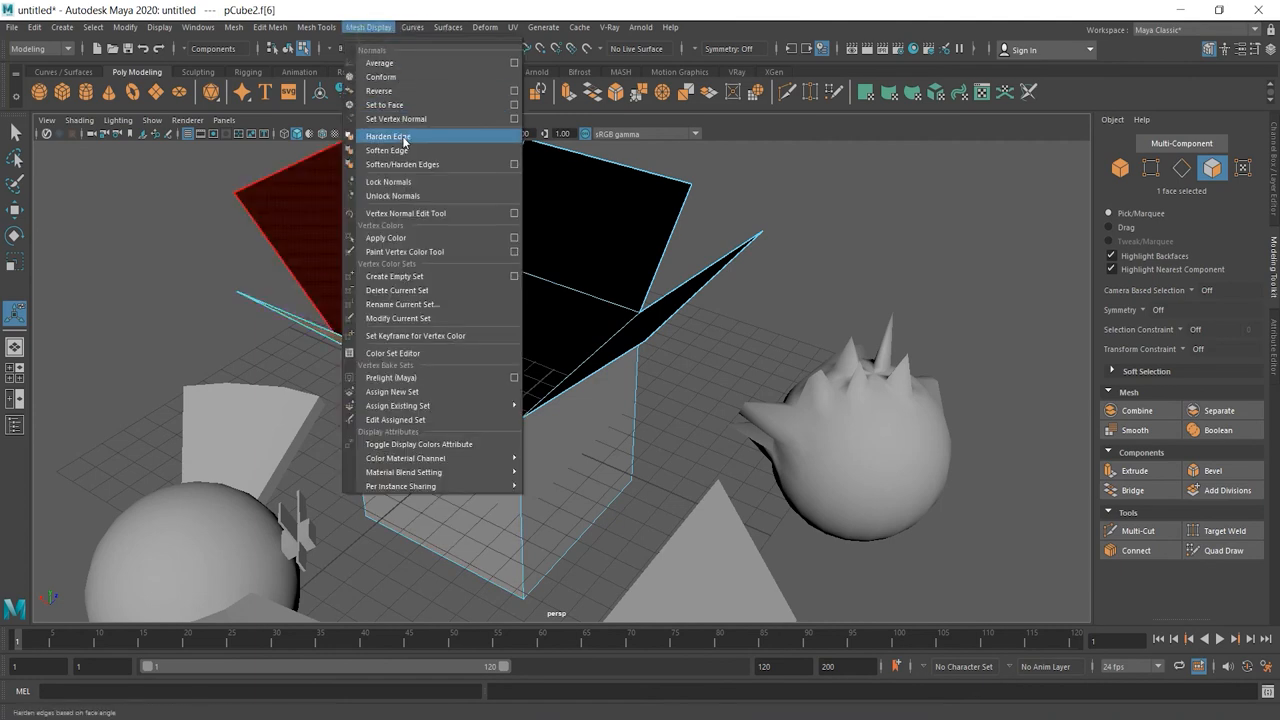
left_click(388, 136)
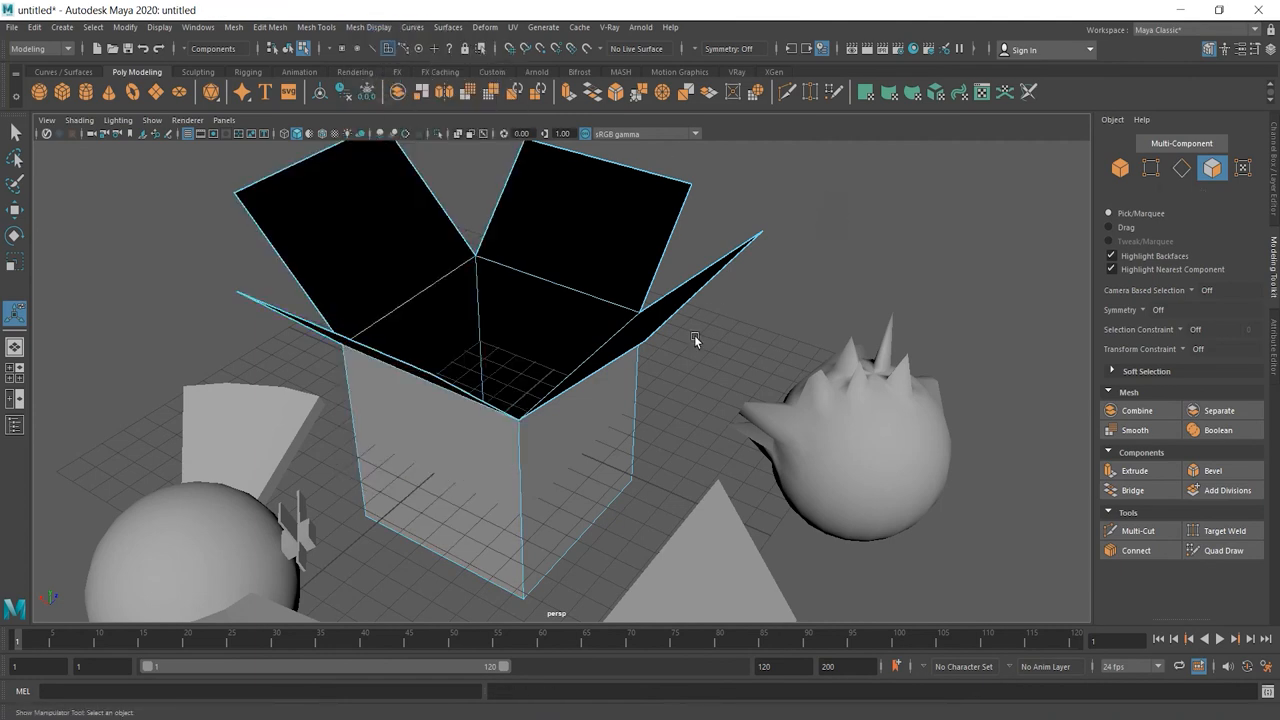
left_click_drag(695, 340, 652, 300)
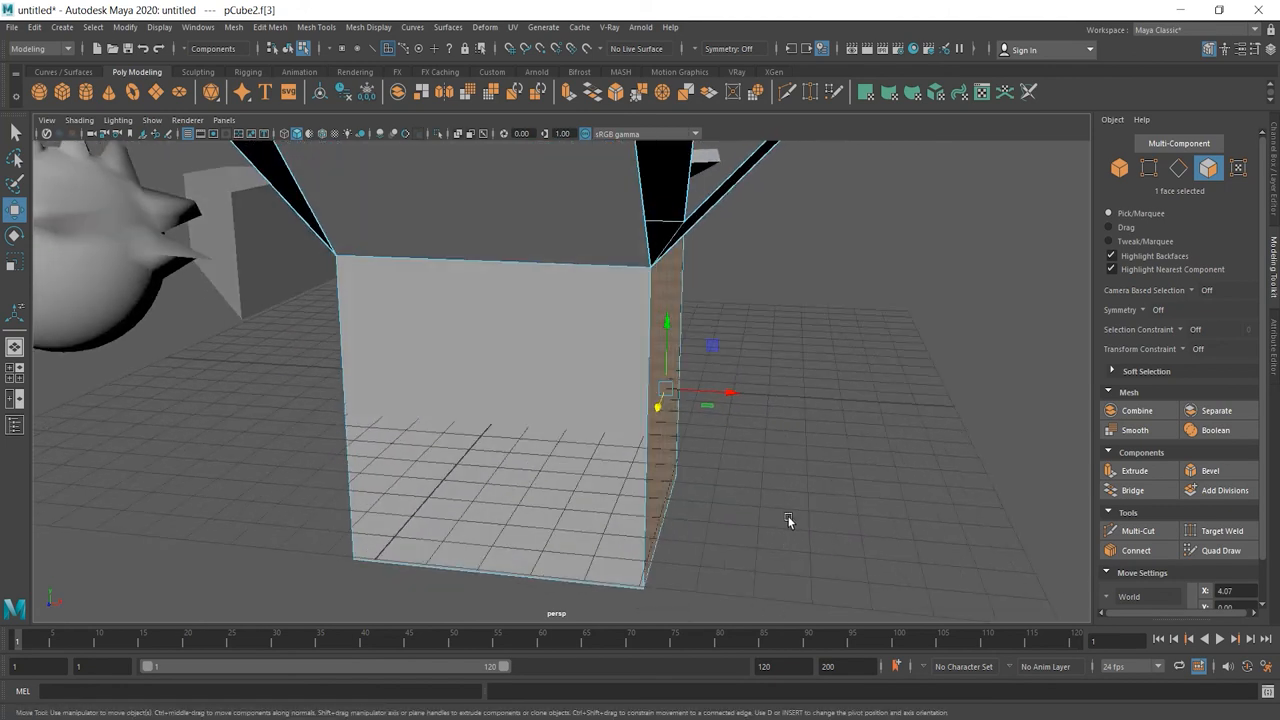
mouse_move(733, 395)
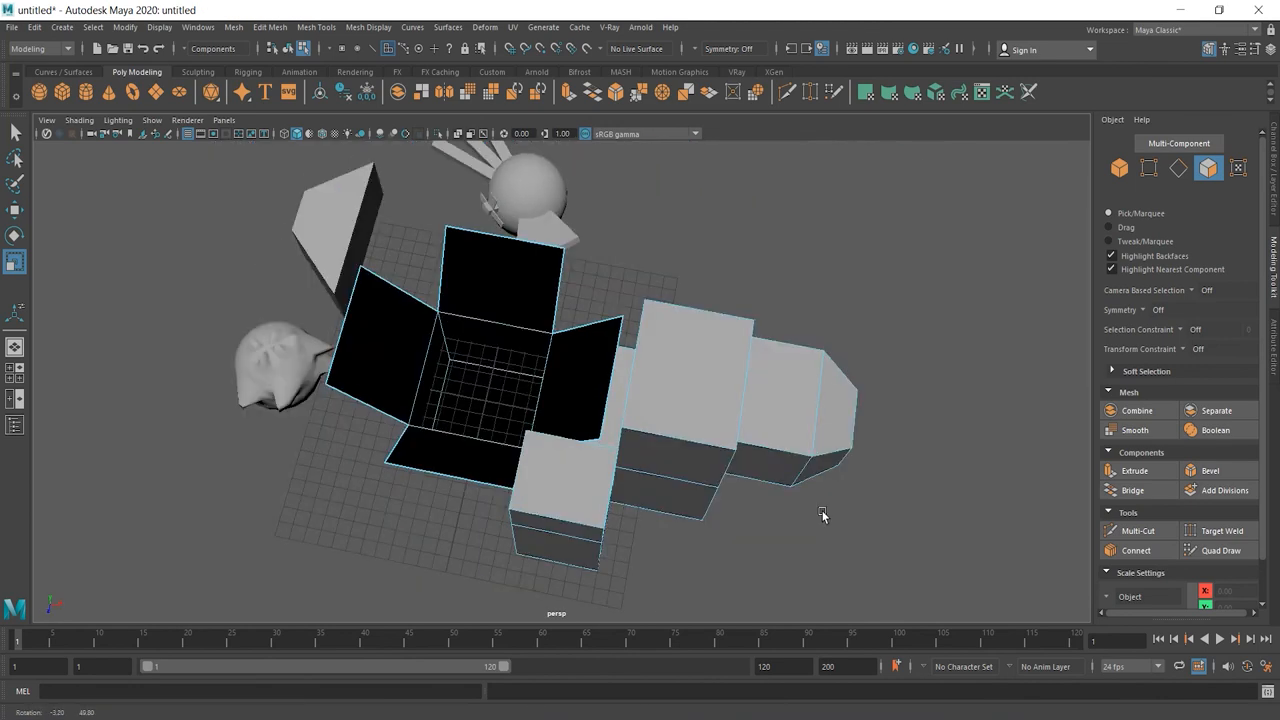
- Orbit the camera to inspect the extruded stepped blocks from the side
left_click_drag(820, 515, 700, 420)
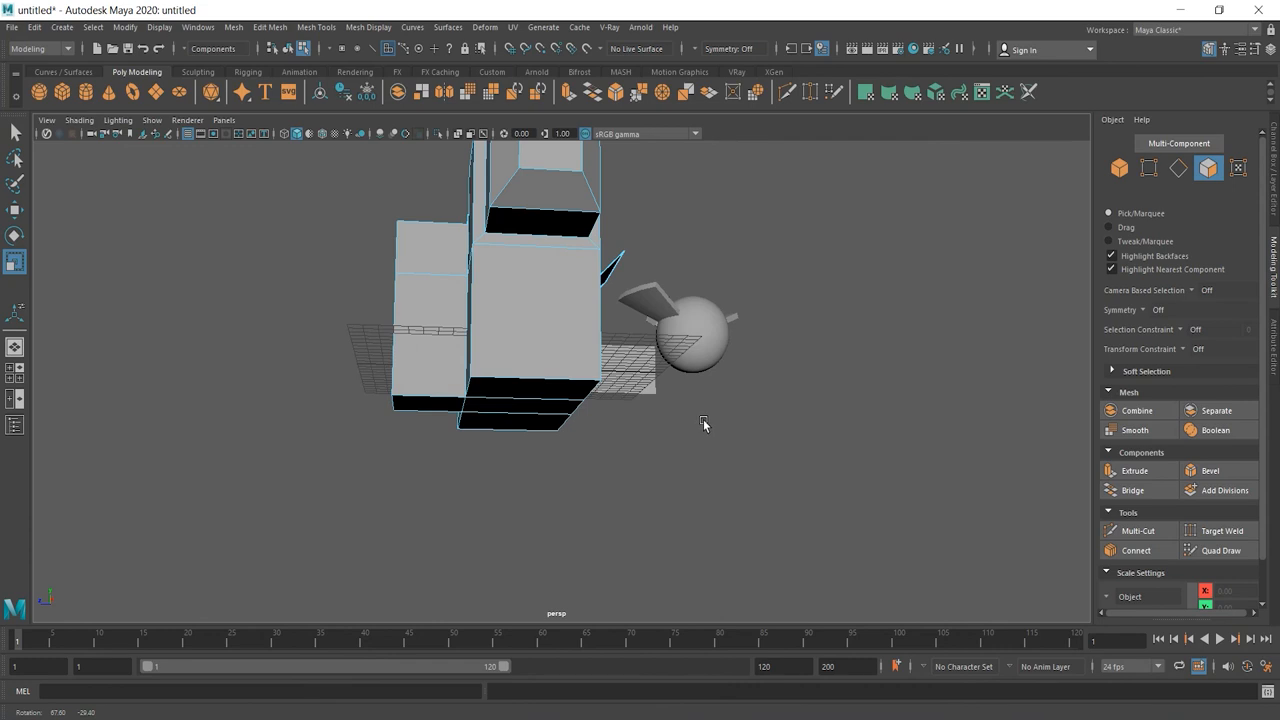
left_click_drag(703, 423, 580, 473)
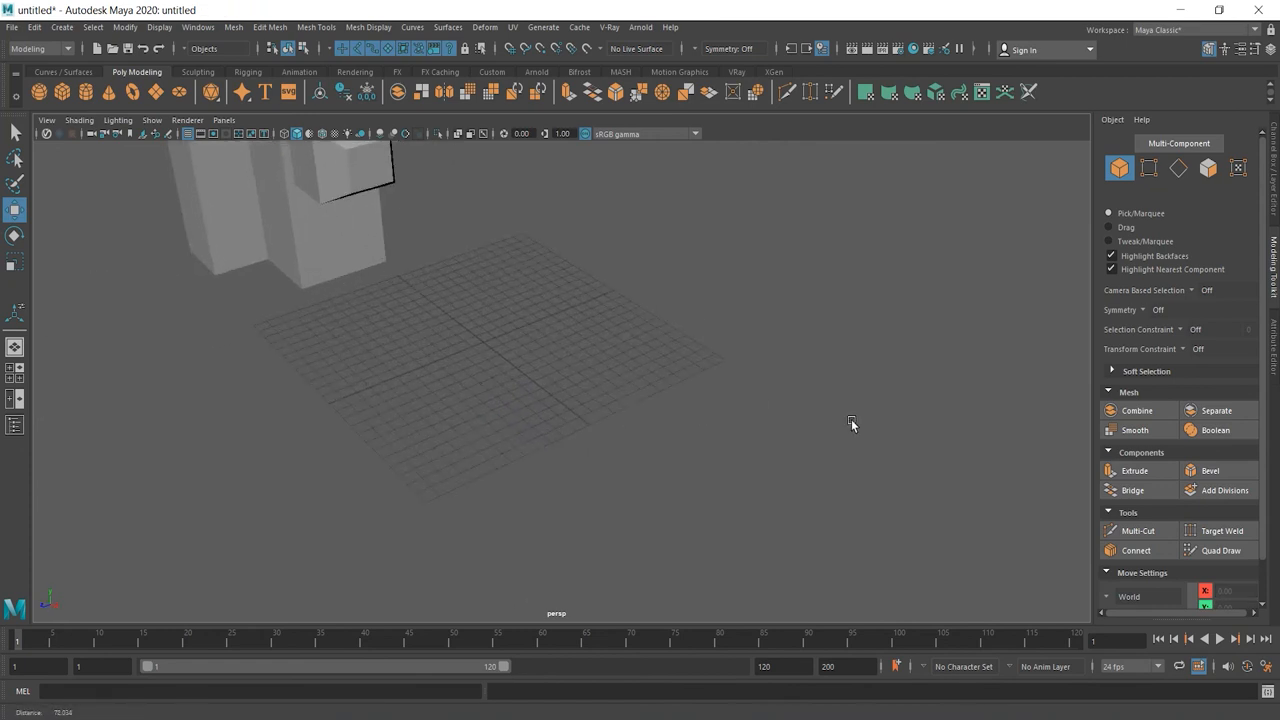
- Scale up the new cube over the empty grid and bevel its edges with a wide fraction
left_click_drag(852, 423, 648, 491)
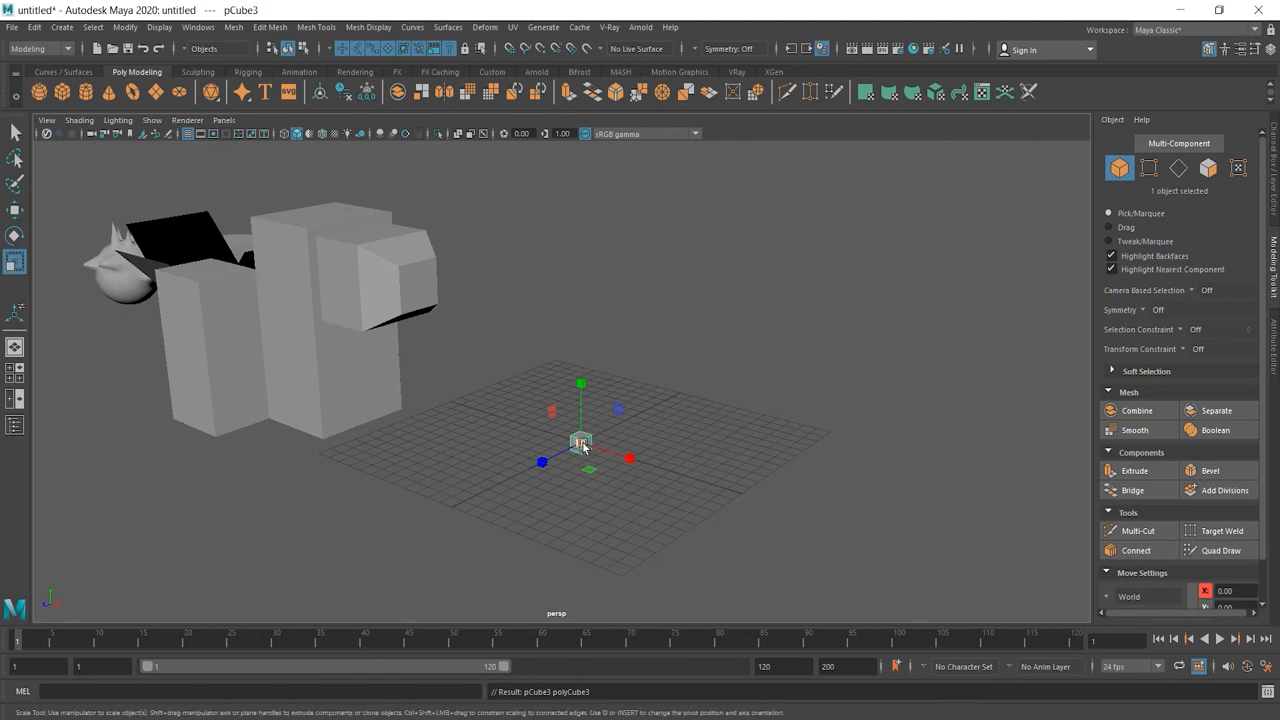
left_click_drag(581, 442, 759, 508)
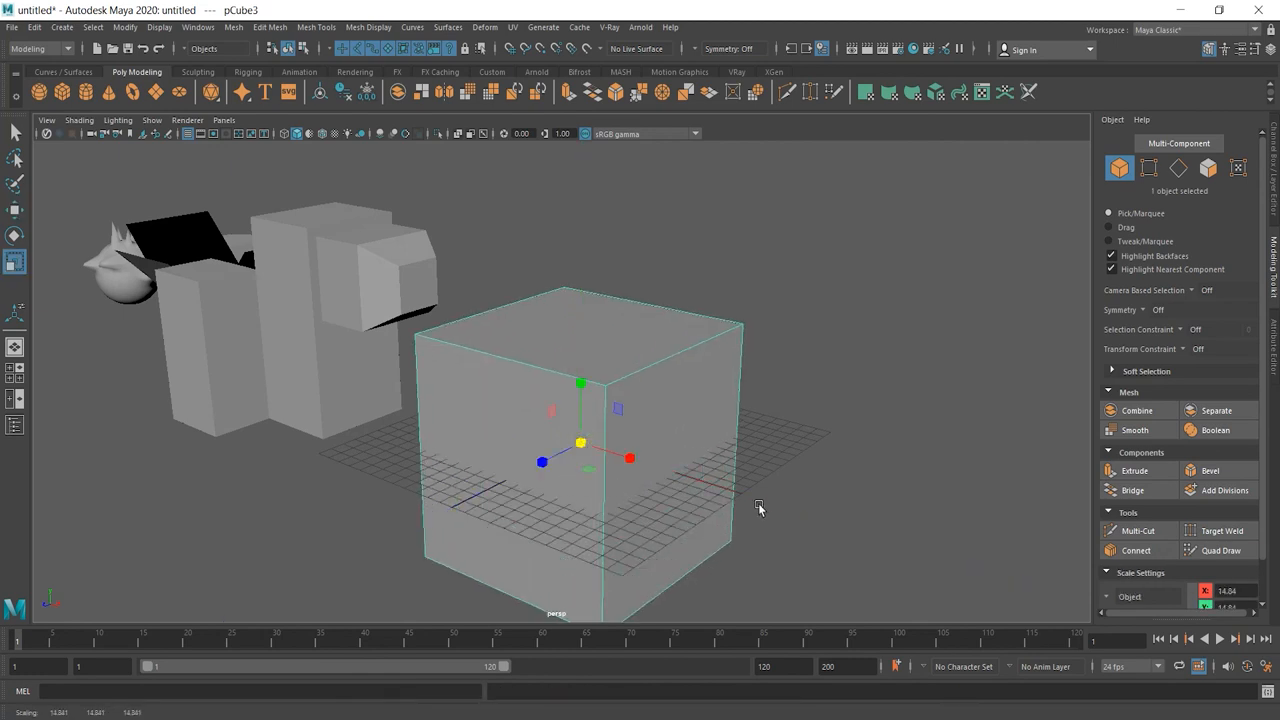
left_click(1211, 470)
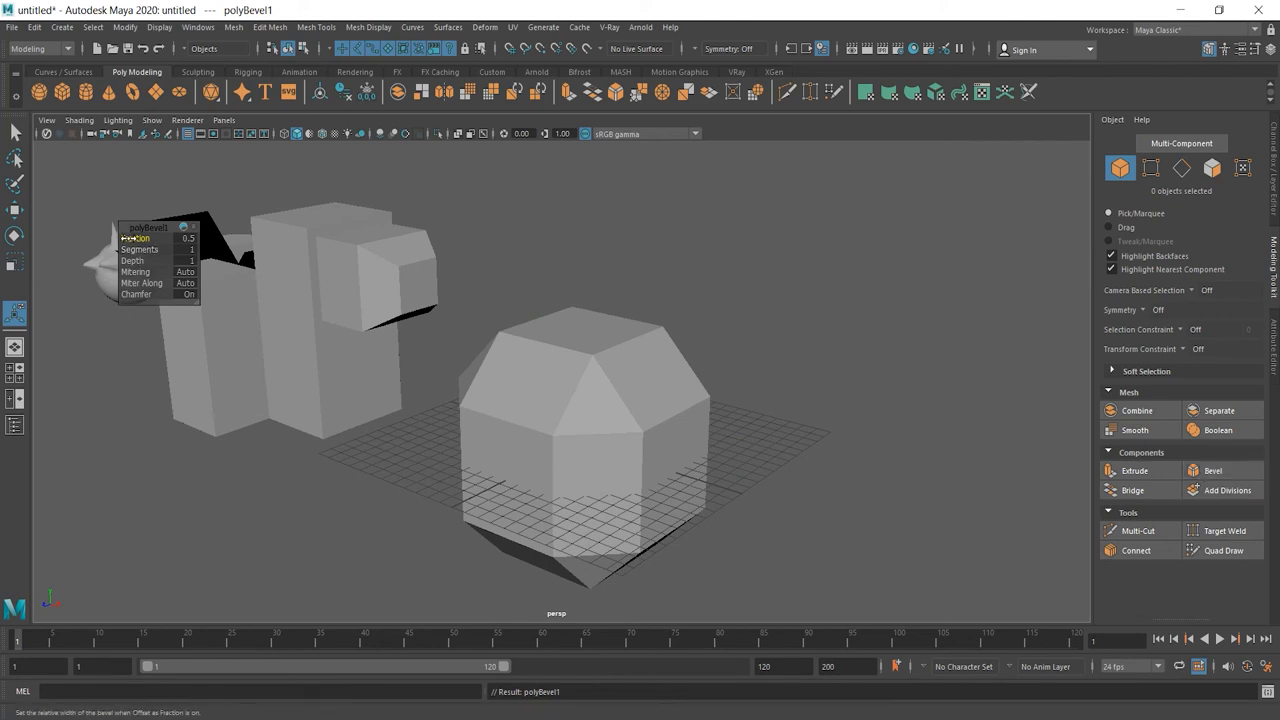
left_click(135, 238)
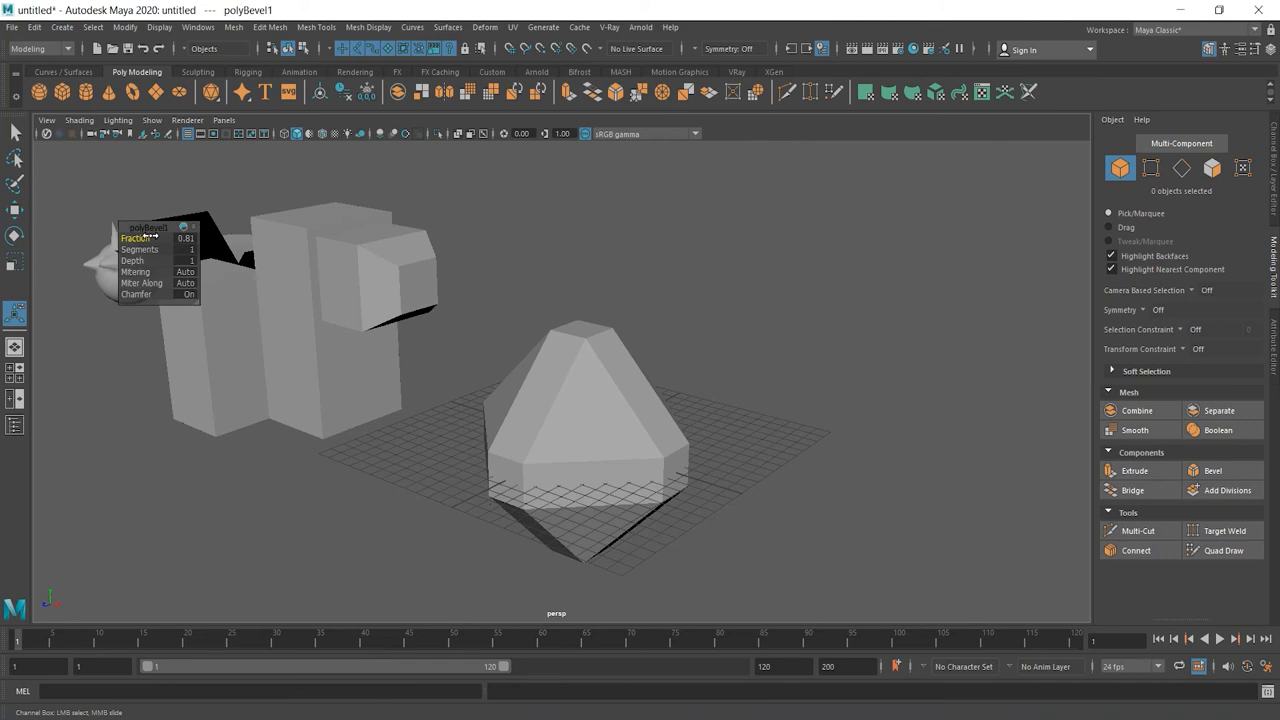
left_click_drag(185, 238, 178, 238)
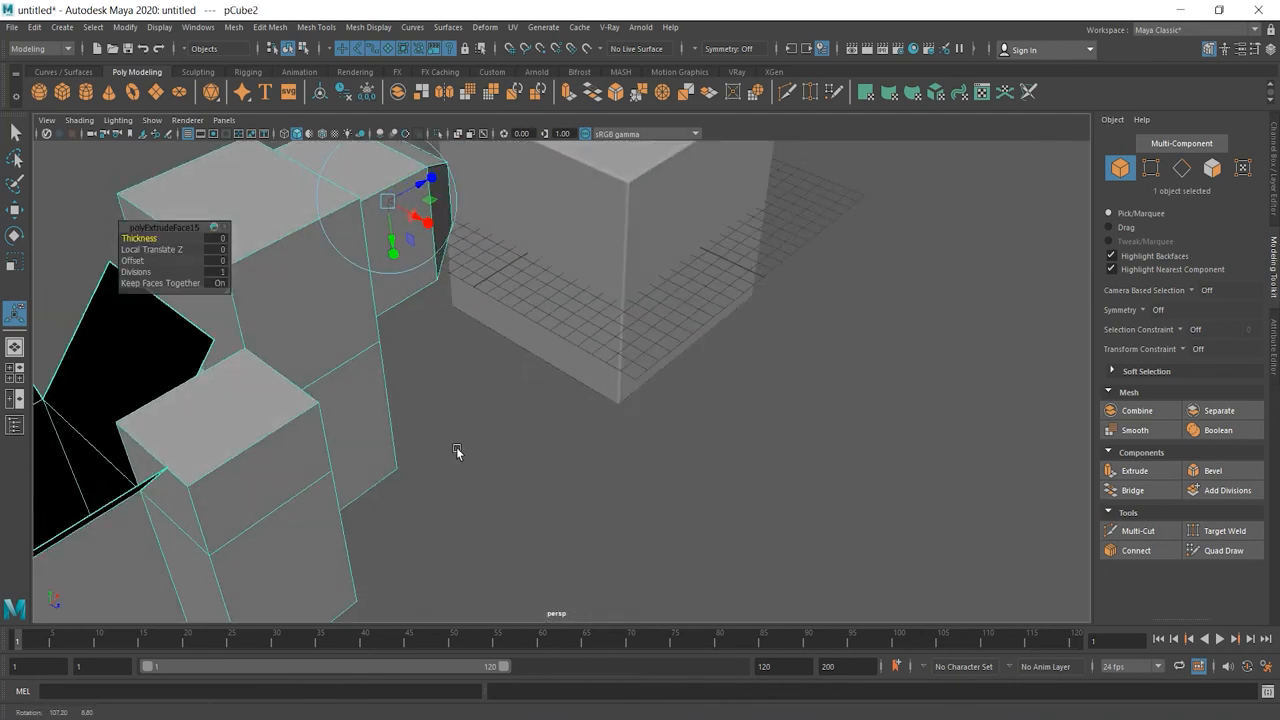
- Orbit to a stepped block, bevel its bottom edges, and adjust the bevel settings
left_click_drag(457, 453, 674, 384)
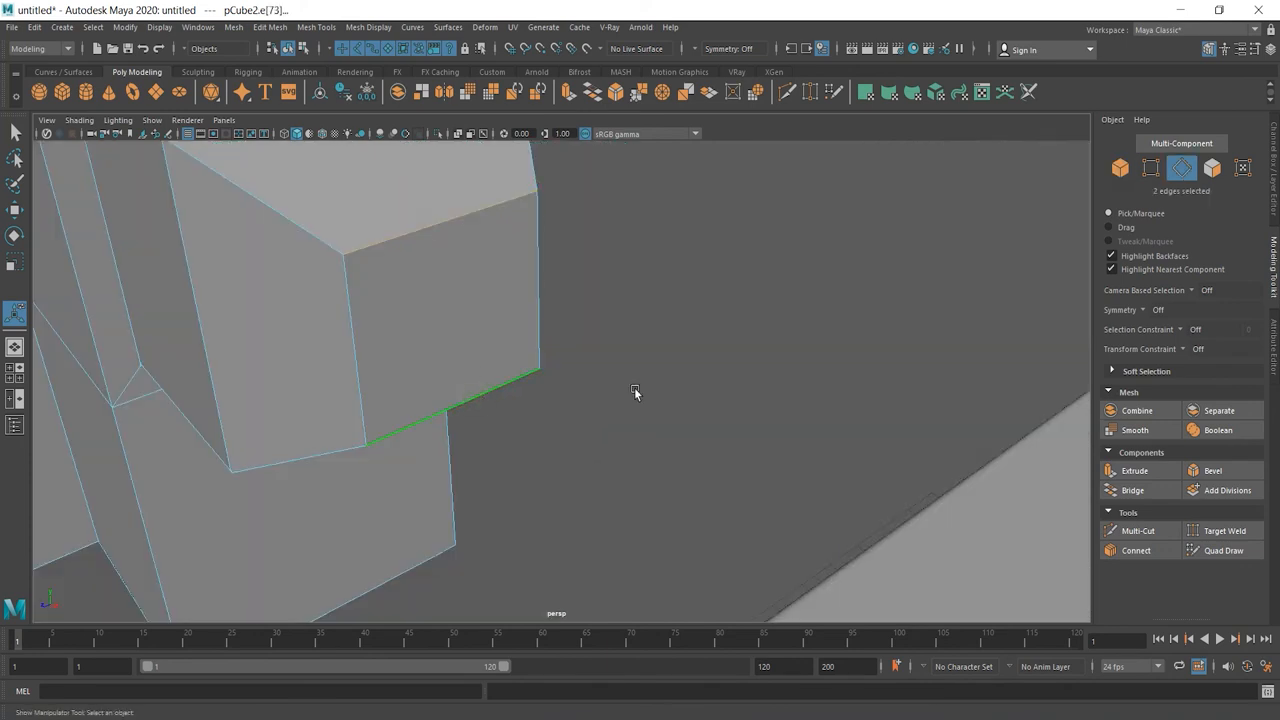
left_click(1213, 470)
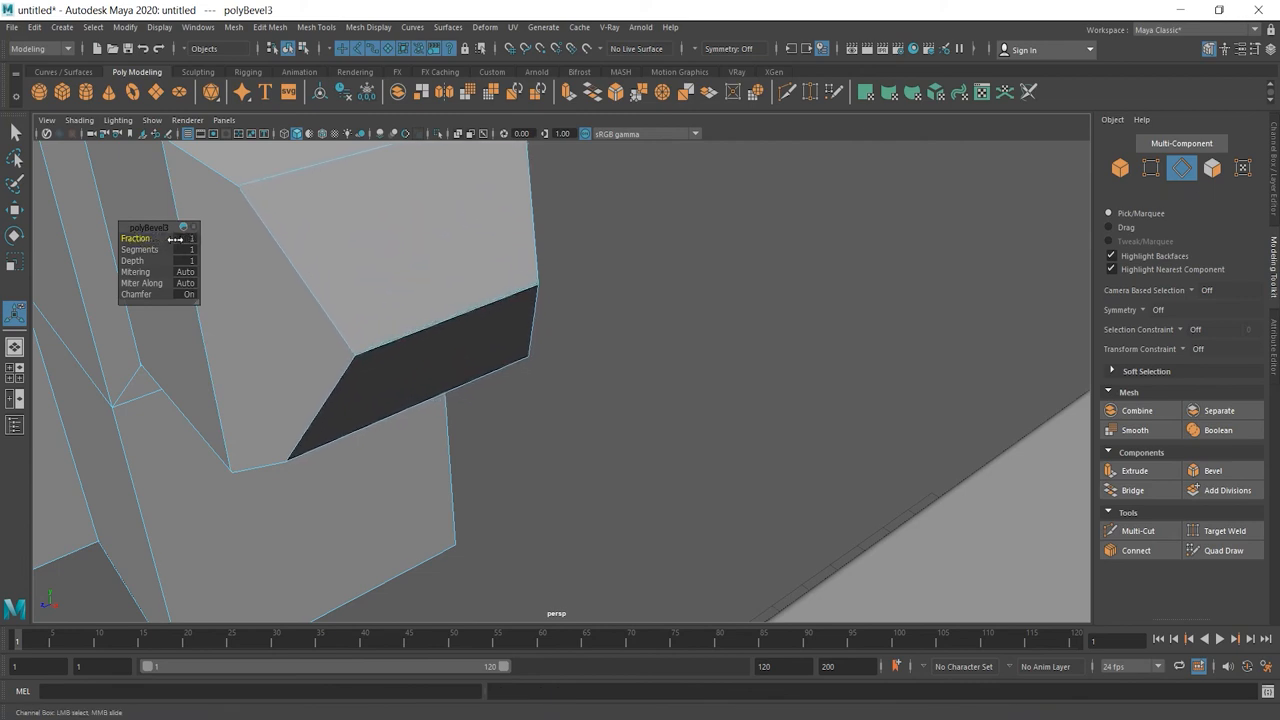
left_click(132, 260)
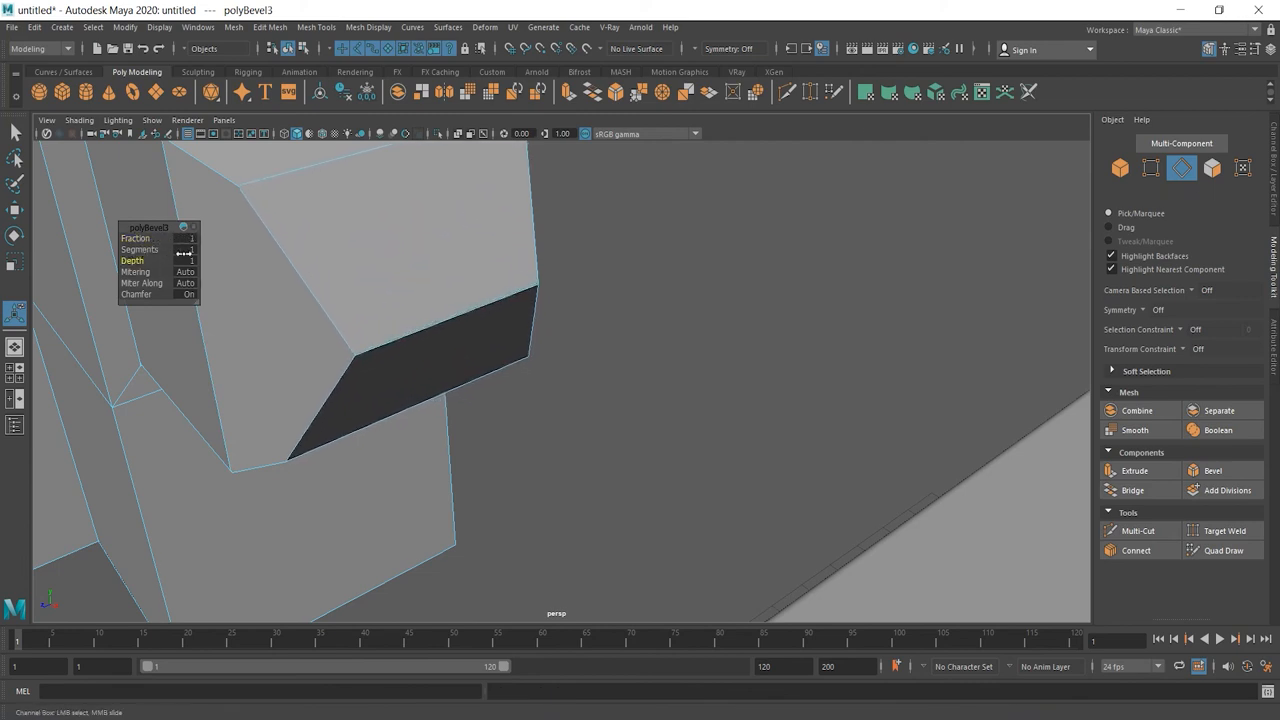